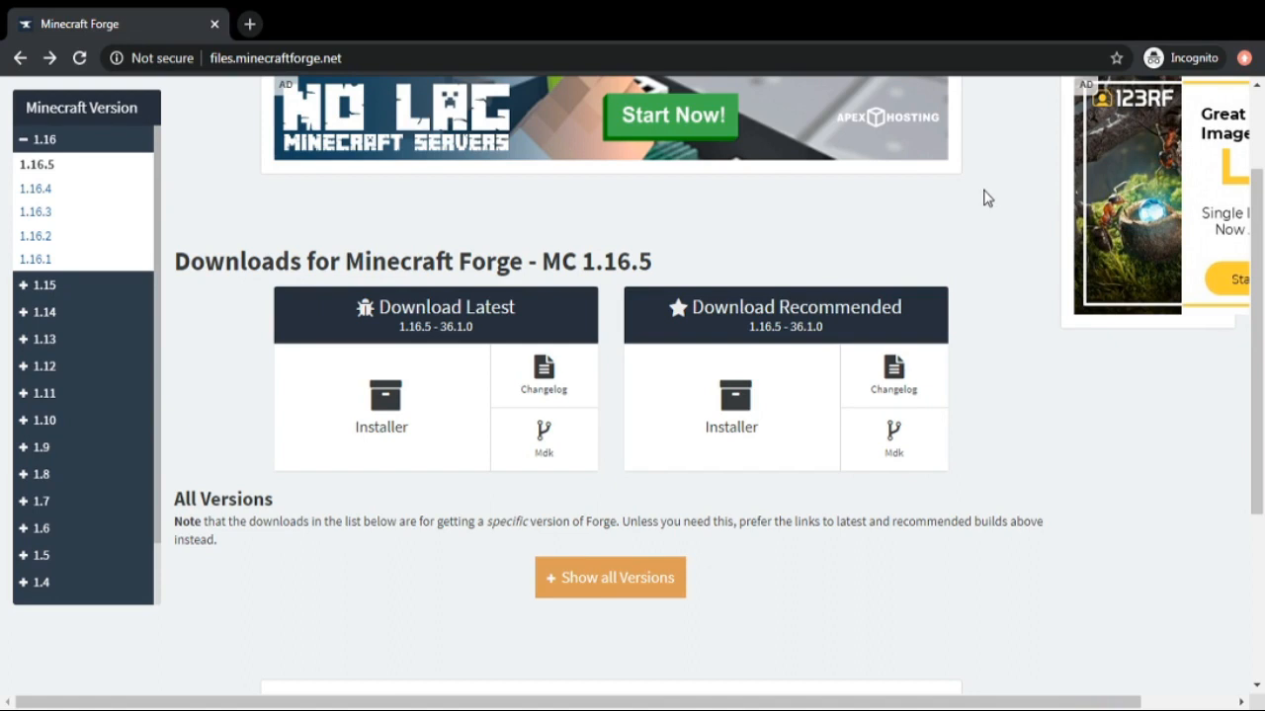
pyautogui.moveTo(759, 245)
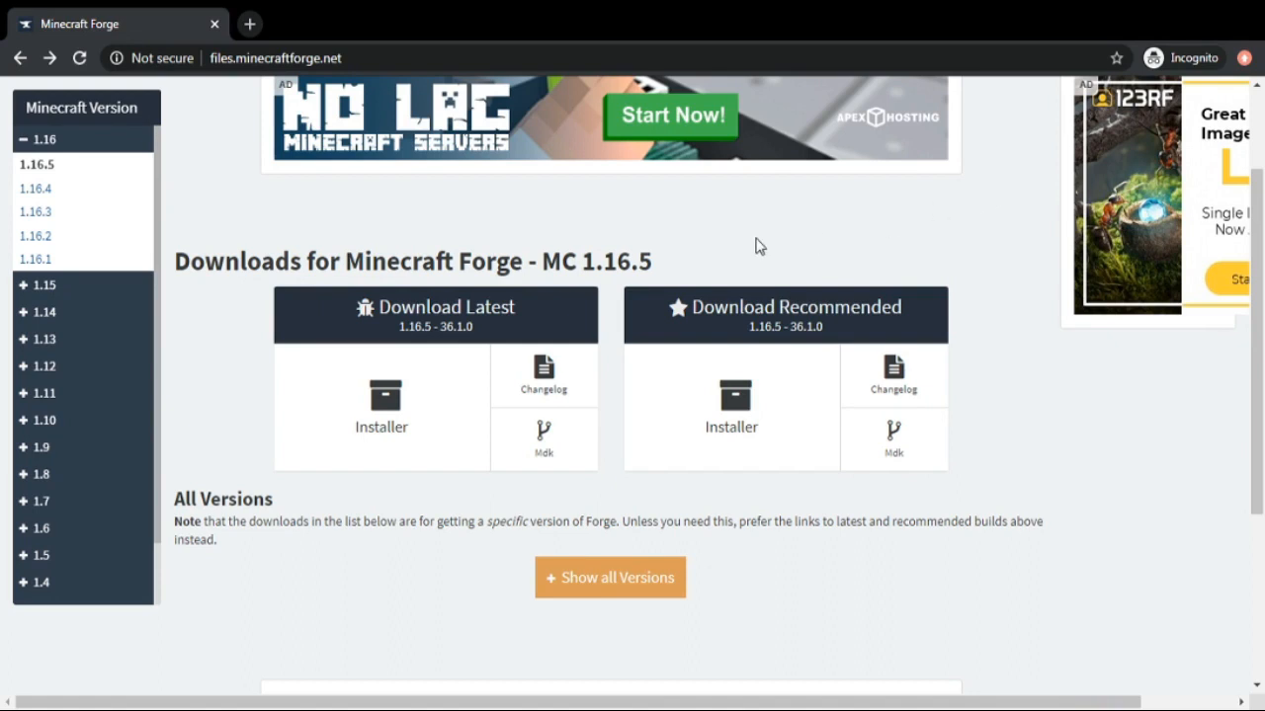
pyautogui.moveTo(715, 243)
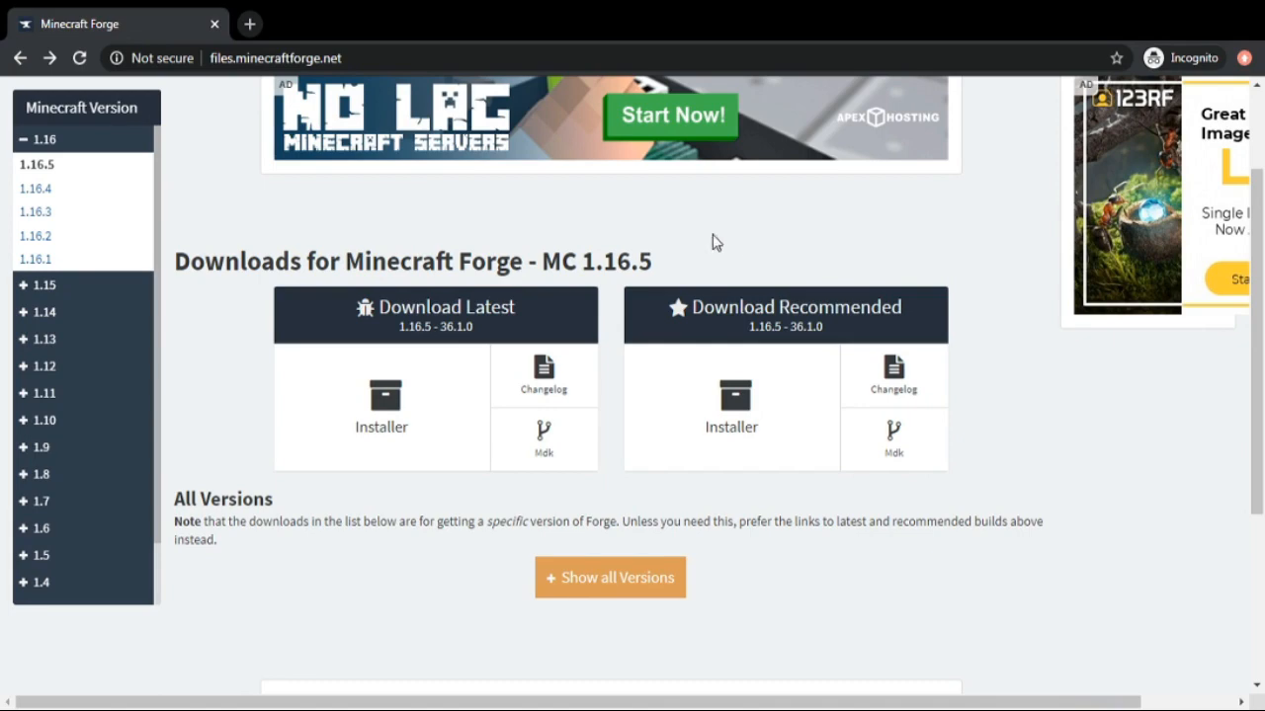
pyautogui.moveTo(347, 245)
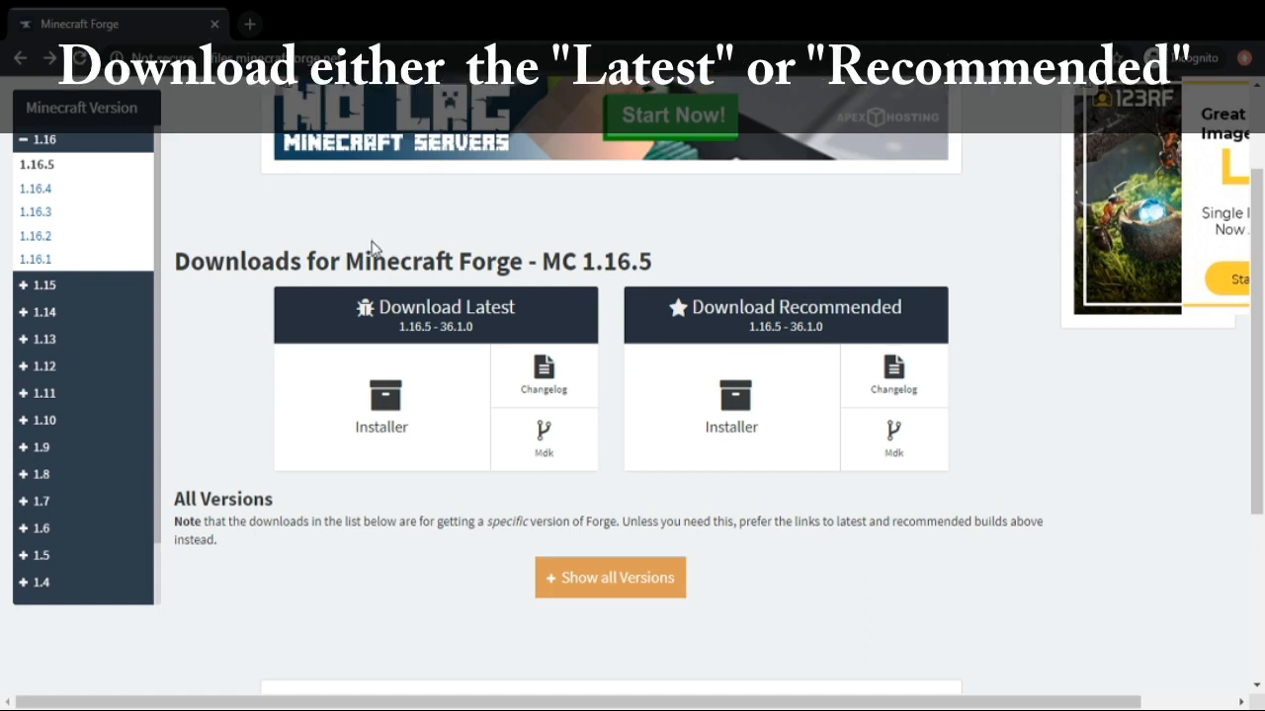
pyautogui.moveTo(1012, 318)
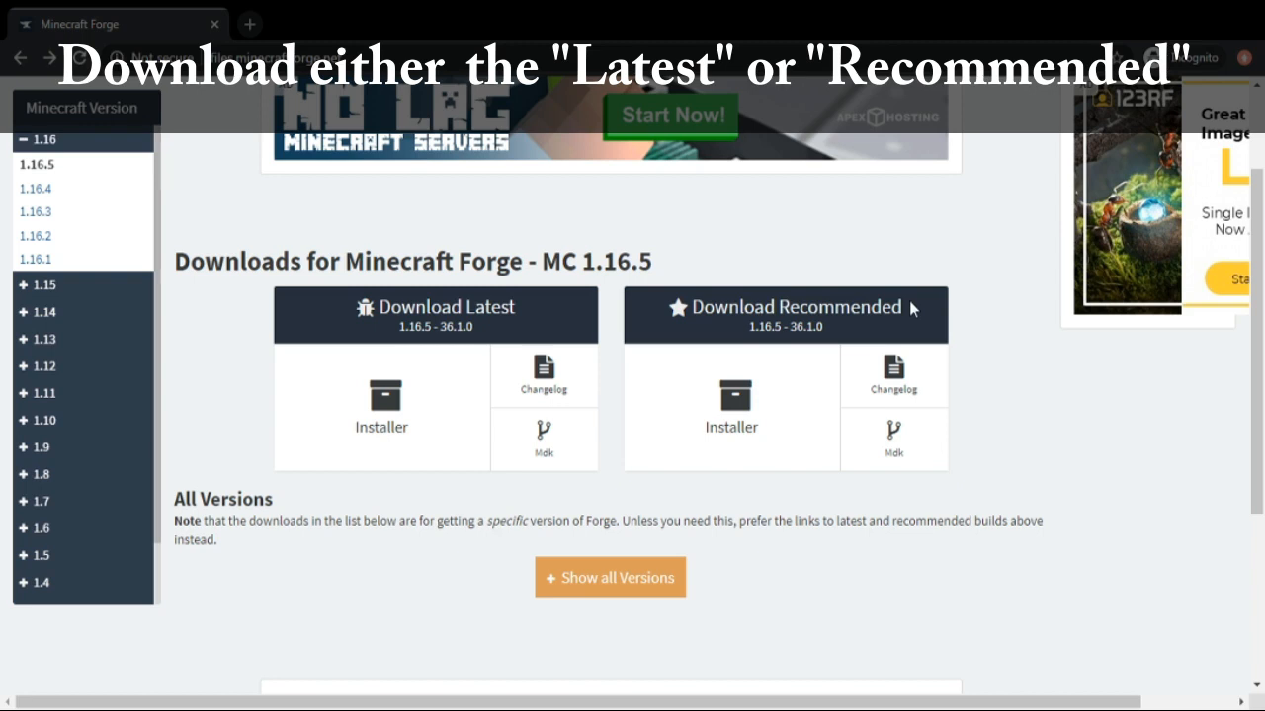
pyautogui.moveTo(925, 316)
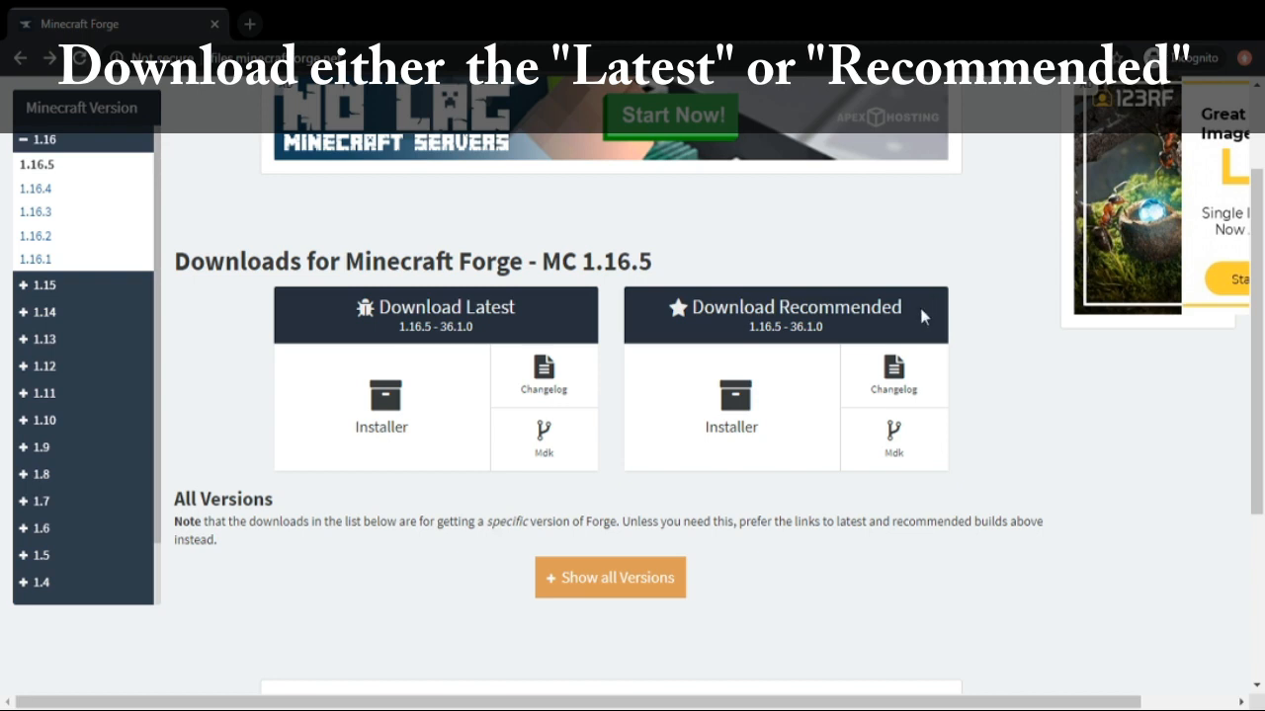
pyautogui.moveTo(682, 344)
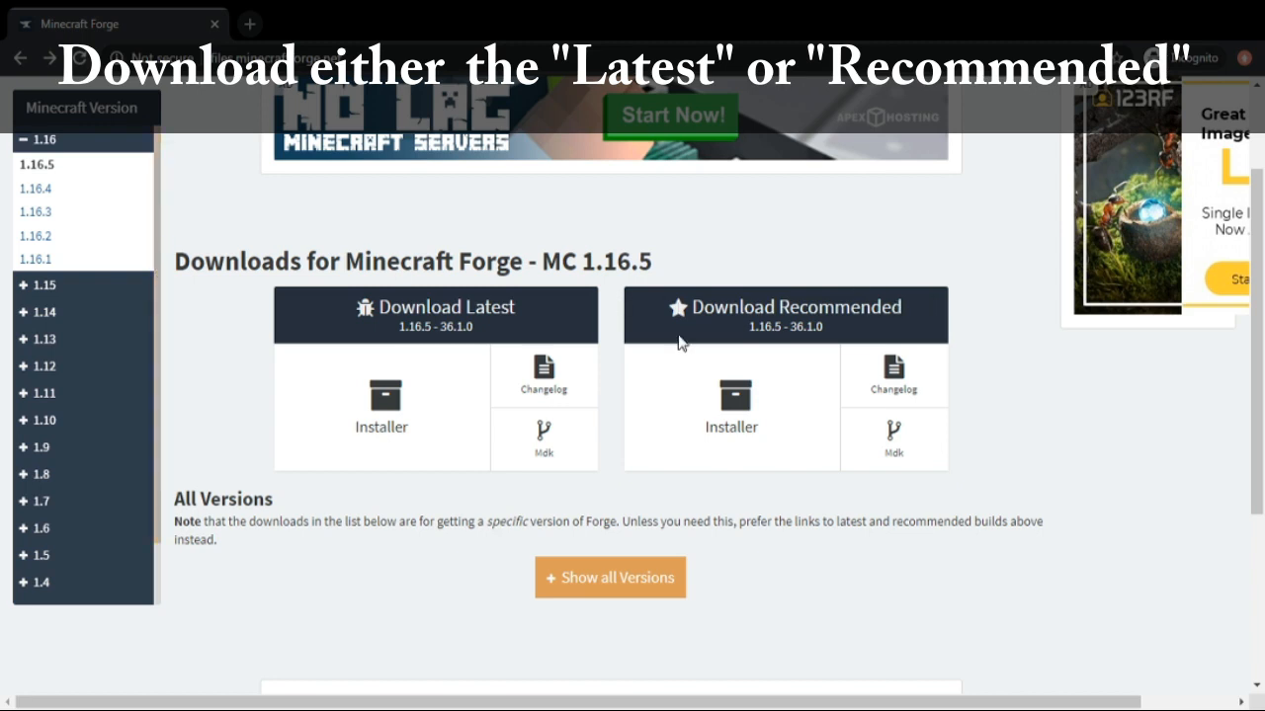
# Step: Download the recommended Forge 1.16.5-36.1.0 installer jar, skipping the adfoc.us page and keeping the file
pyautogui.click(731, 399)
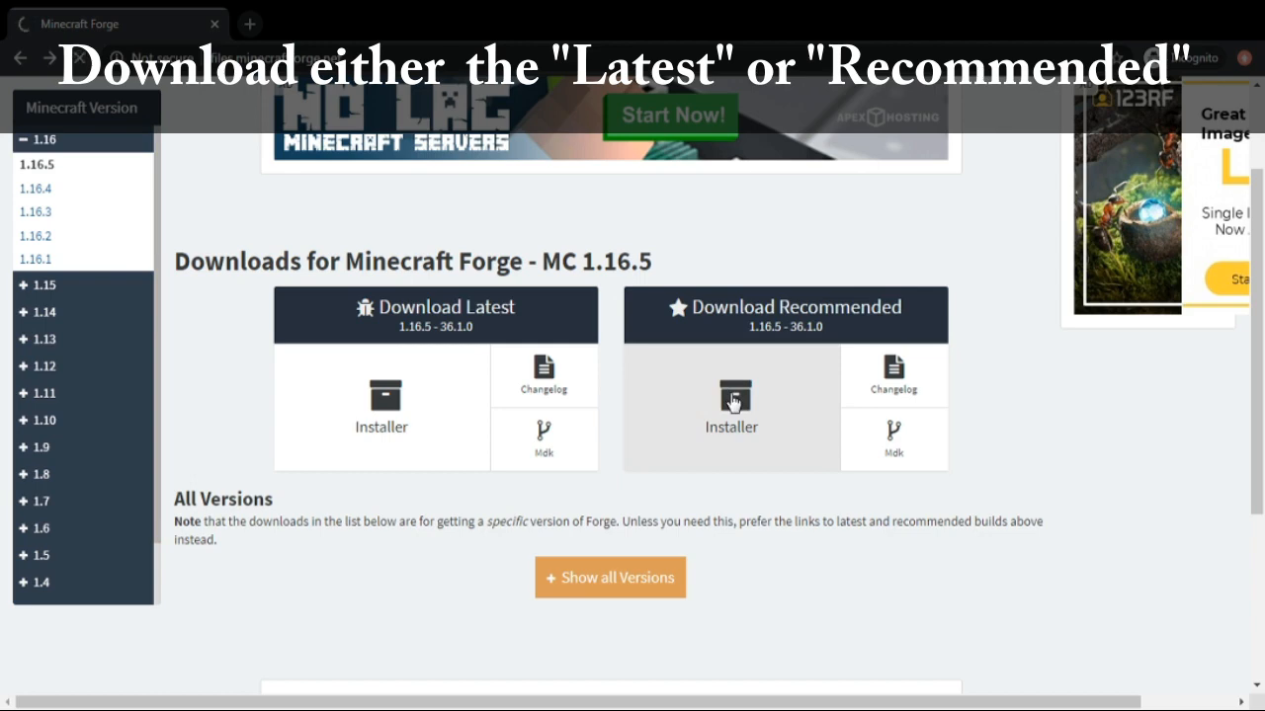
pyautogui.click(731, 403)
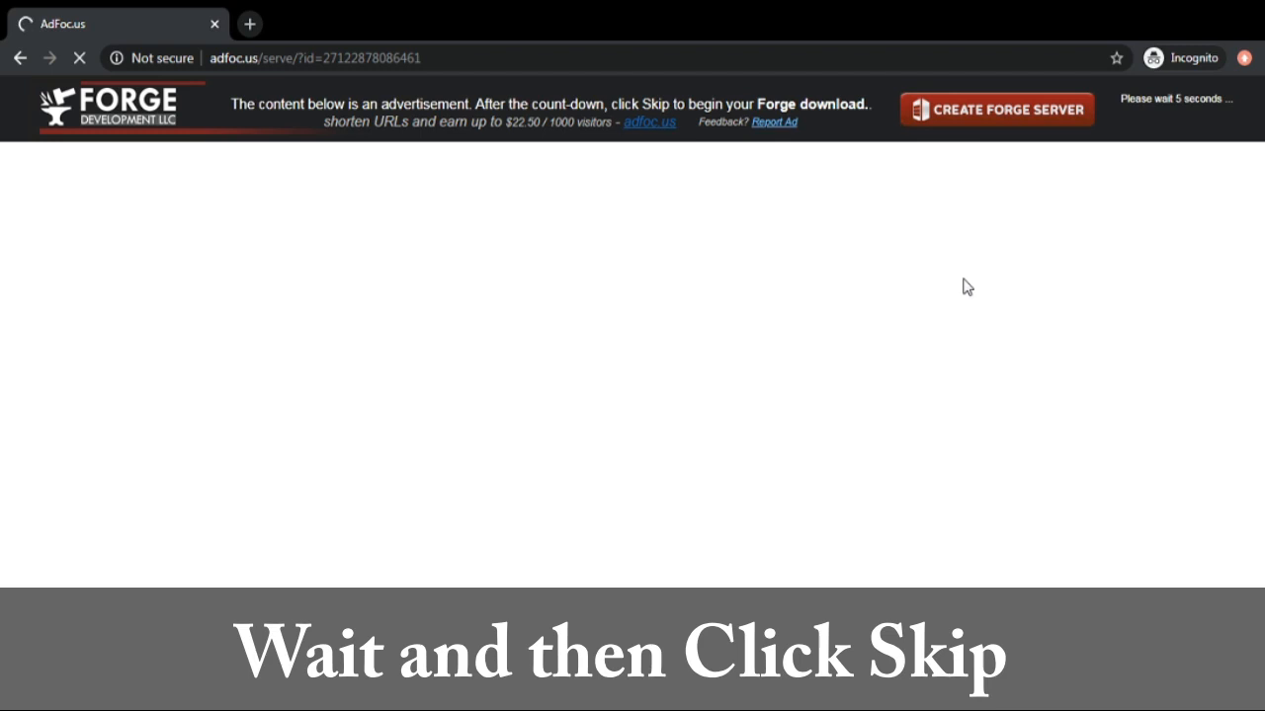
pyautogui.moveTo(1130, 180)
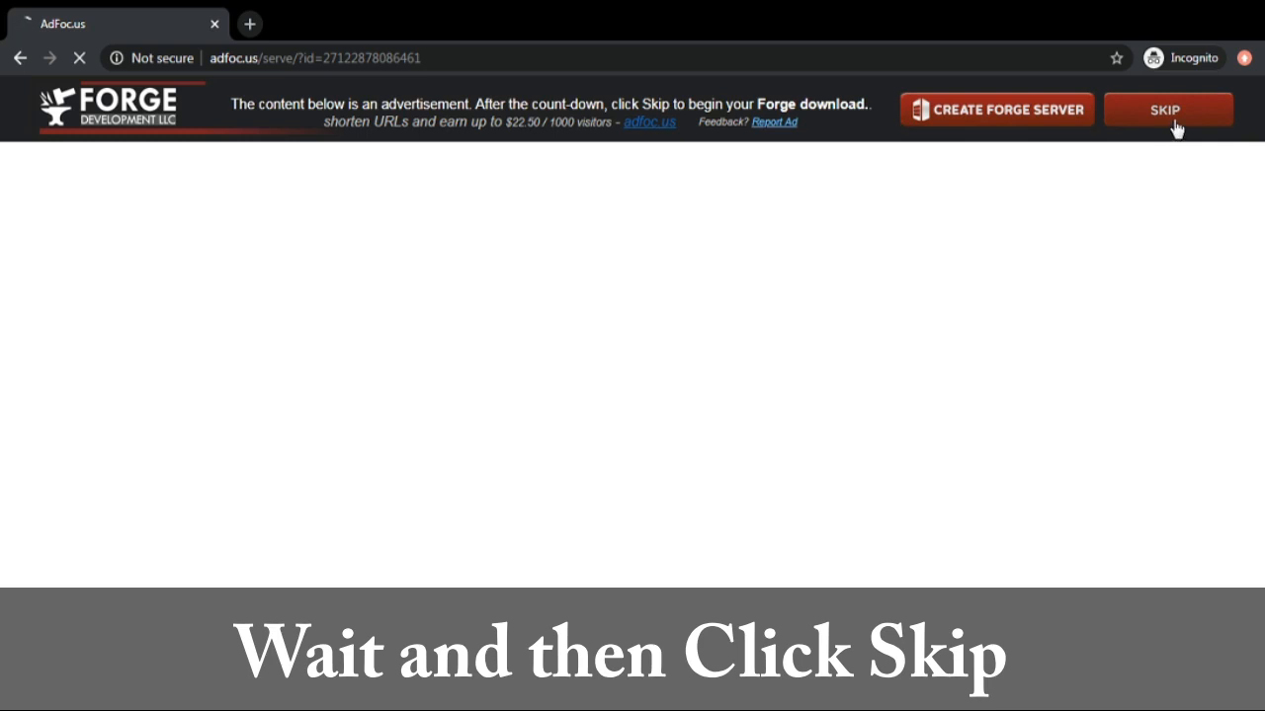
pyautogui.click(1166, 111)
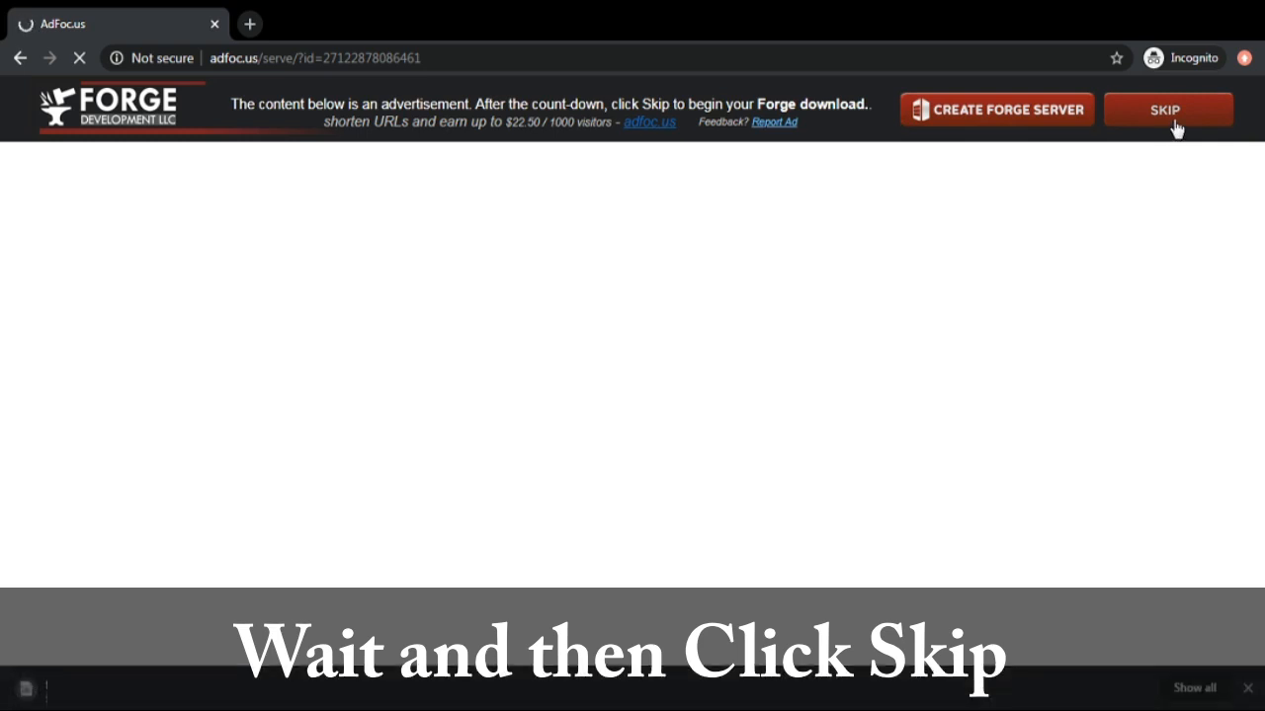
pyautogui.click(1166, 108)
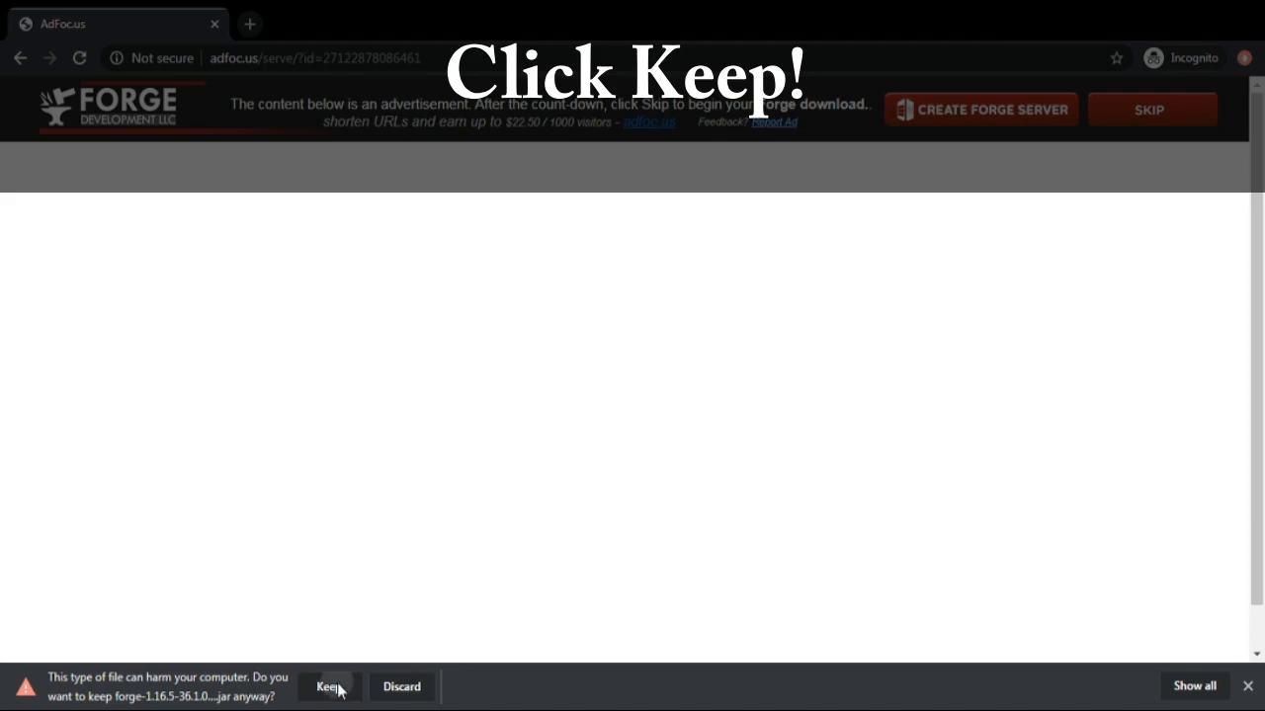
pyautogui.click(328, 688)
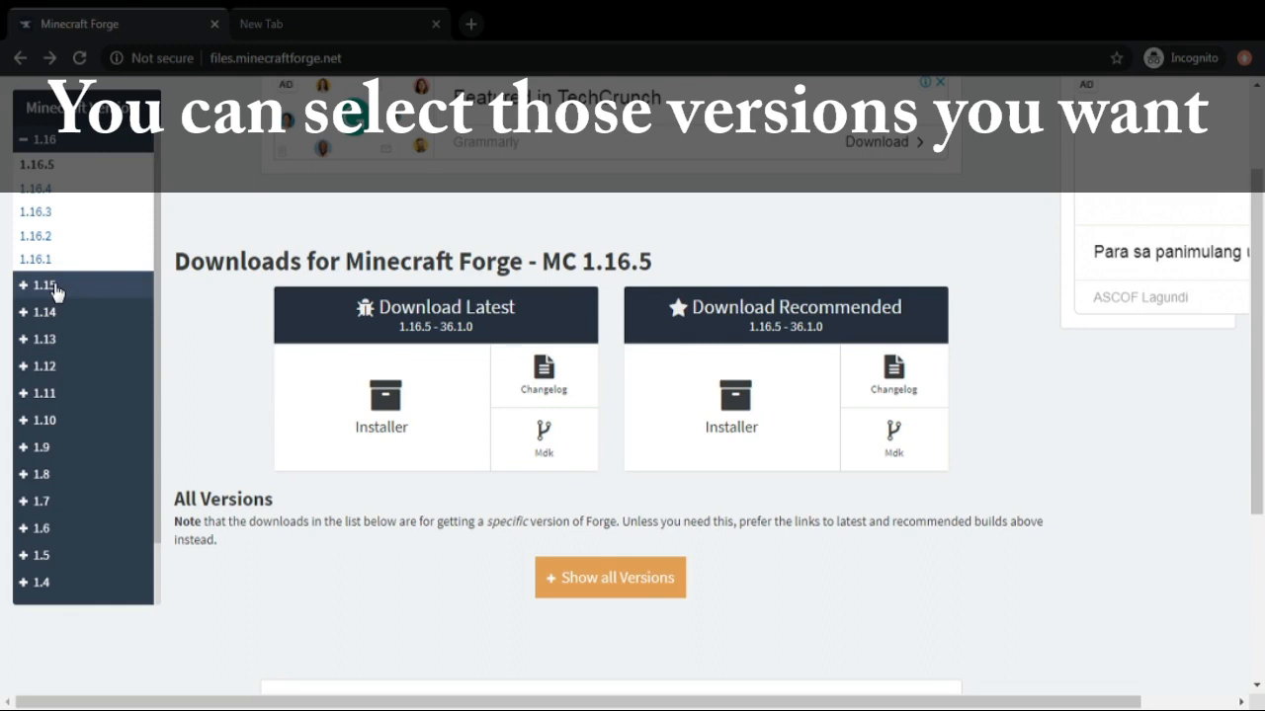
# Step: Go to optifine.net/downloads in a new browser tab
pyautogui.click(42, 285)
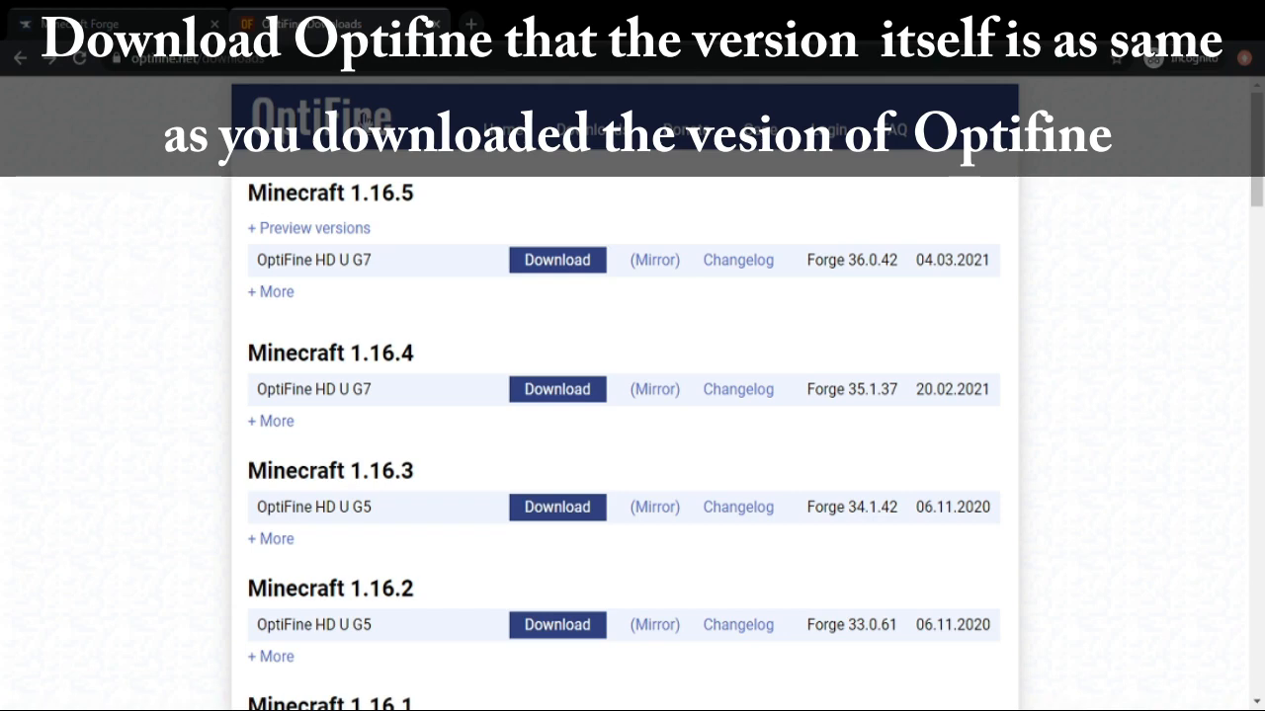
pyautogui.moveTo(466, 203)
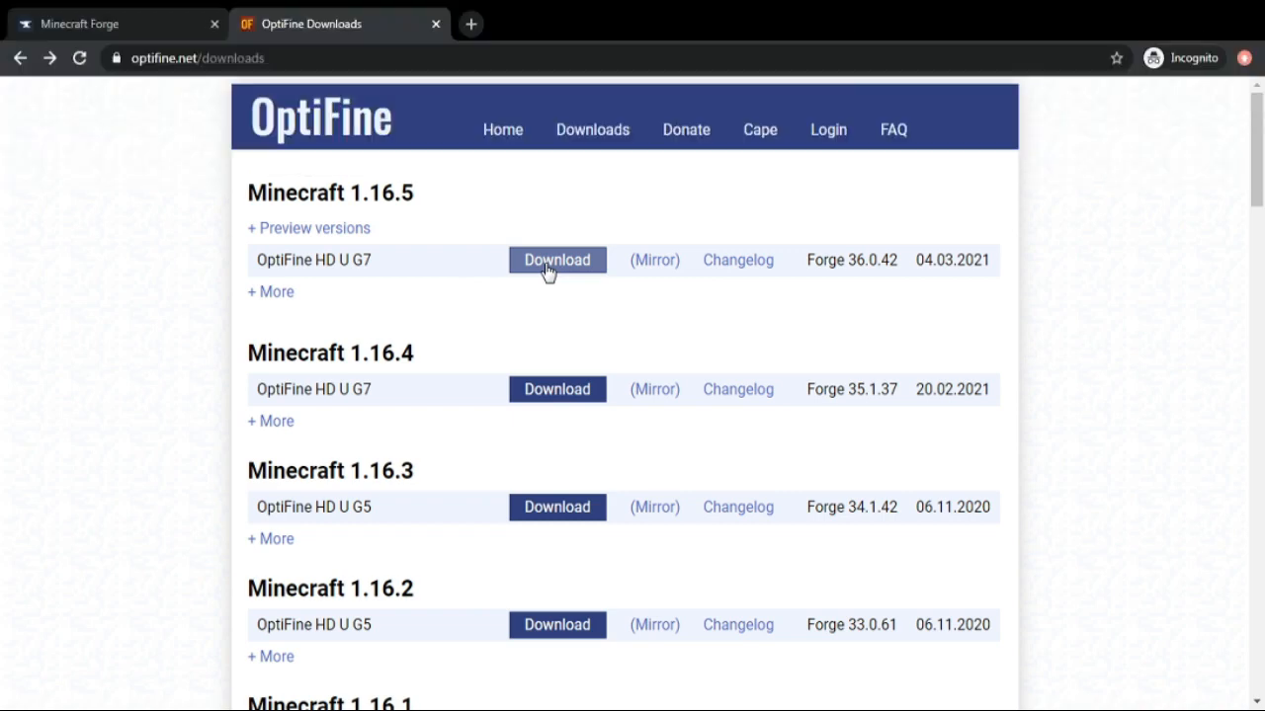
# Step: Download the OptiFine 1.16.5 HD U G7 jar, skipping the ad page and keeping the file
pyautogui.click(557, 260)
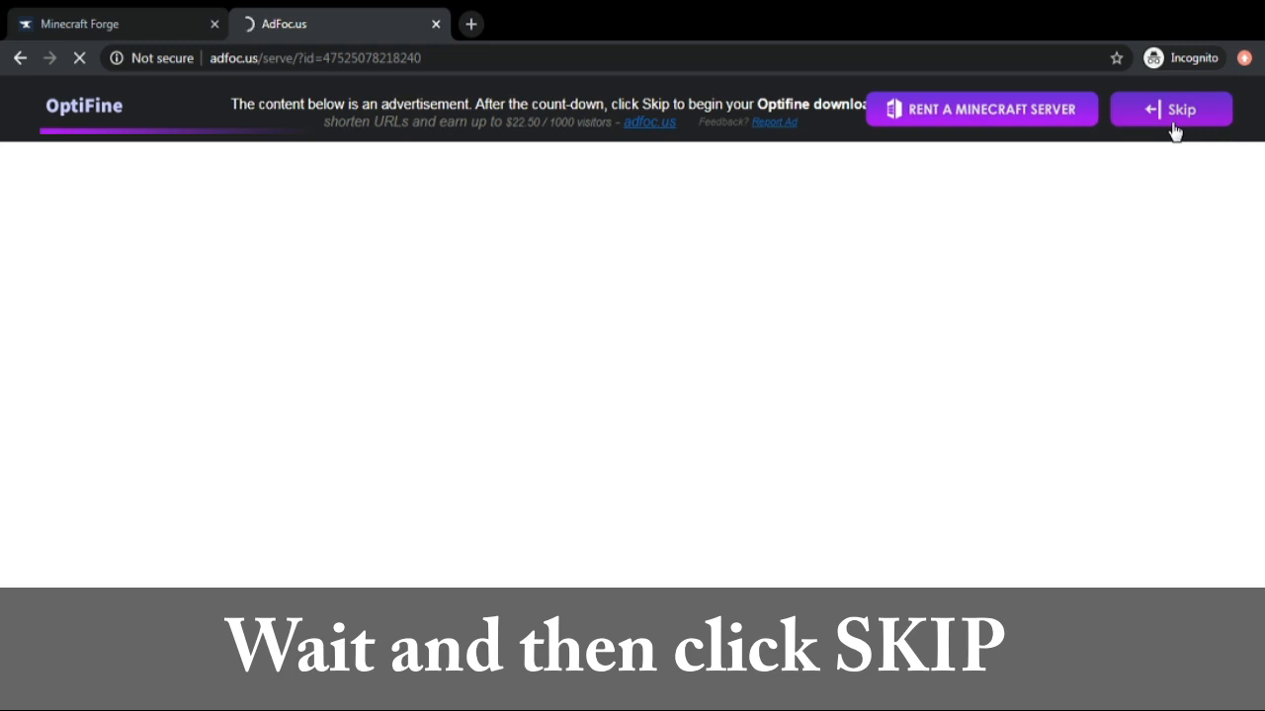
pyautogui.click(1181, 109)
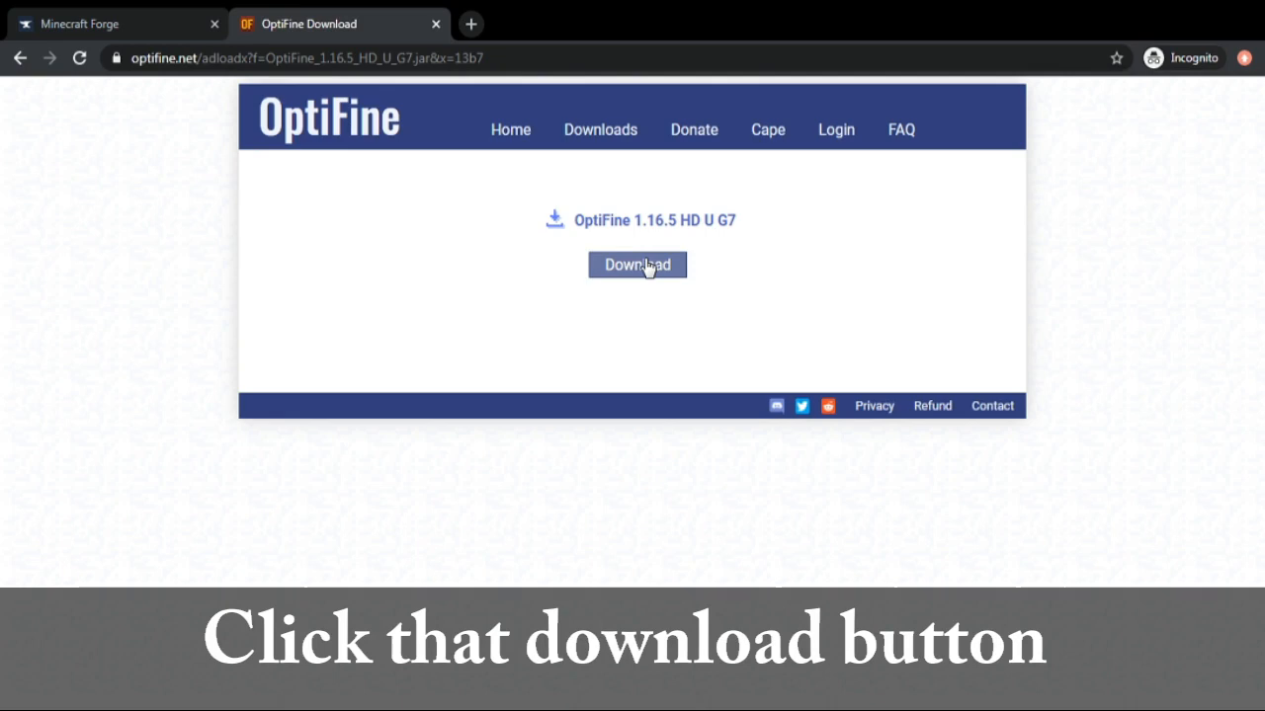
pyautogui.click(636, 265)
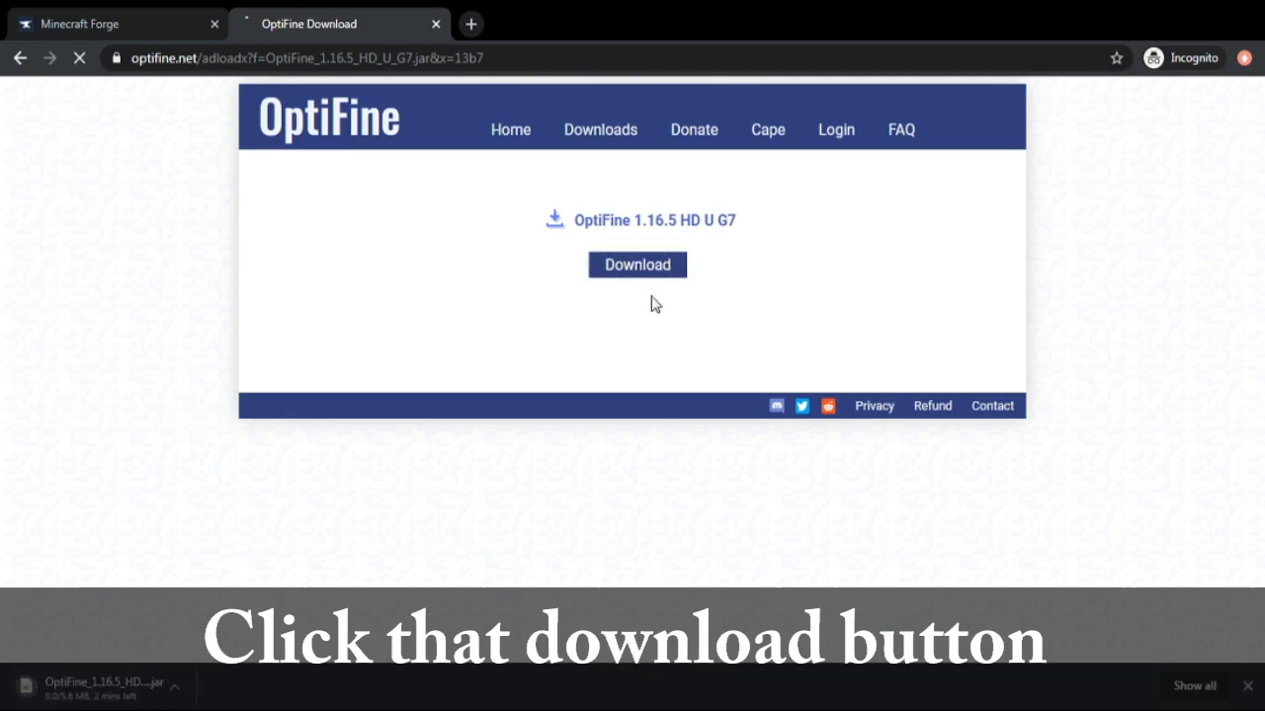
pyautogui.click(636, 265)
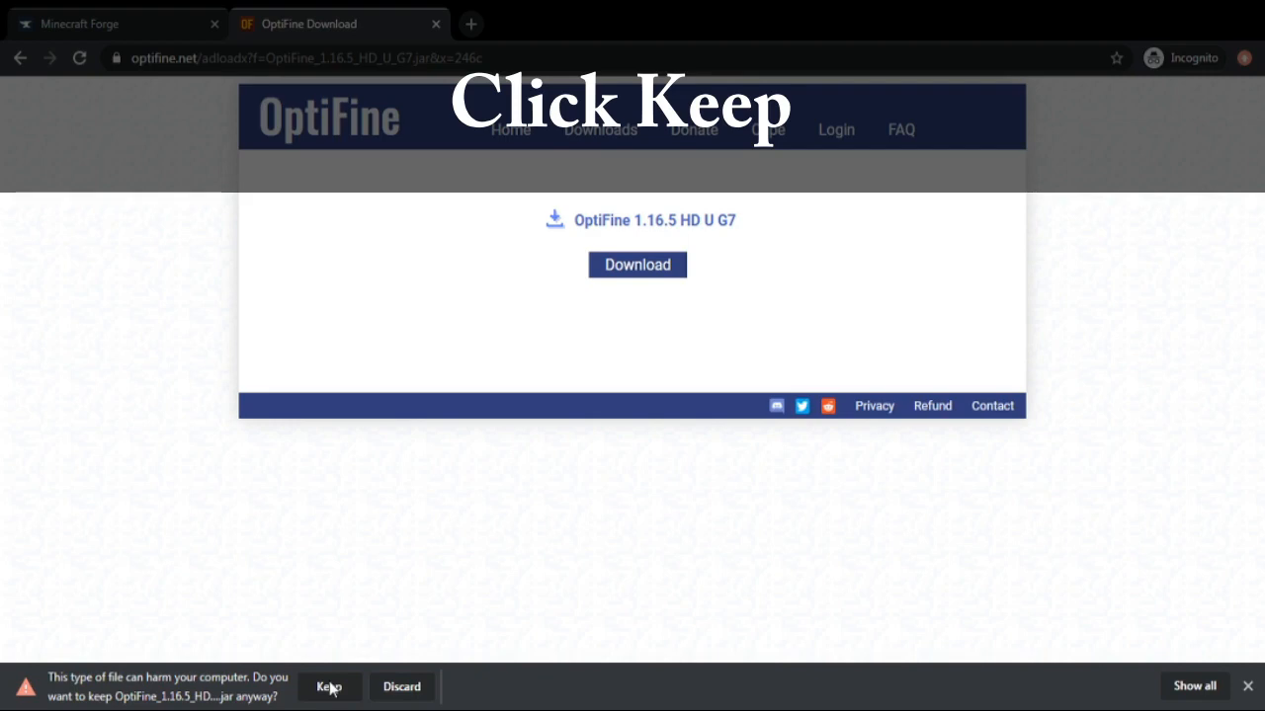
pyautogui.click(328, 687)
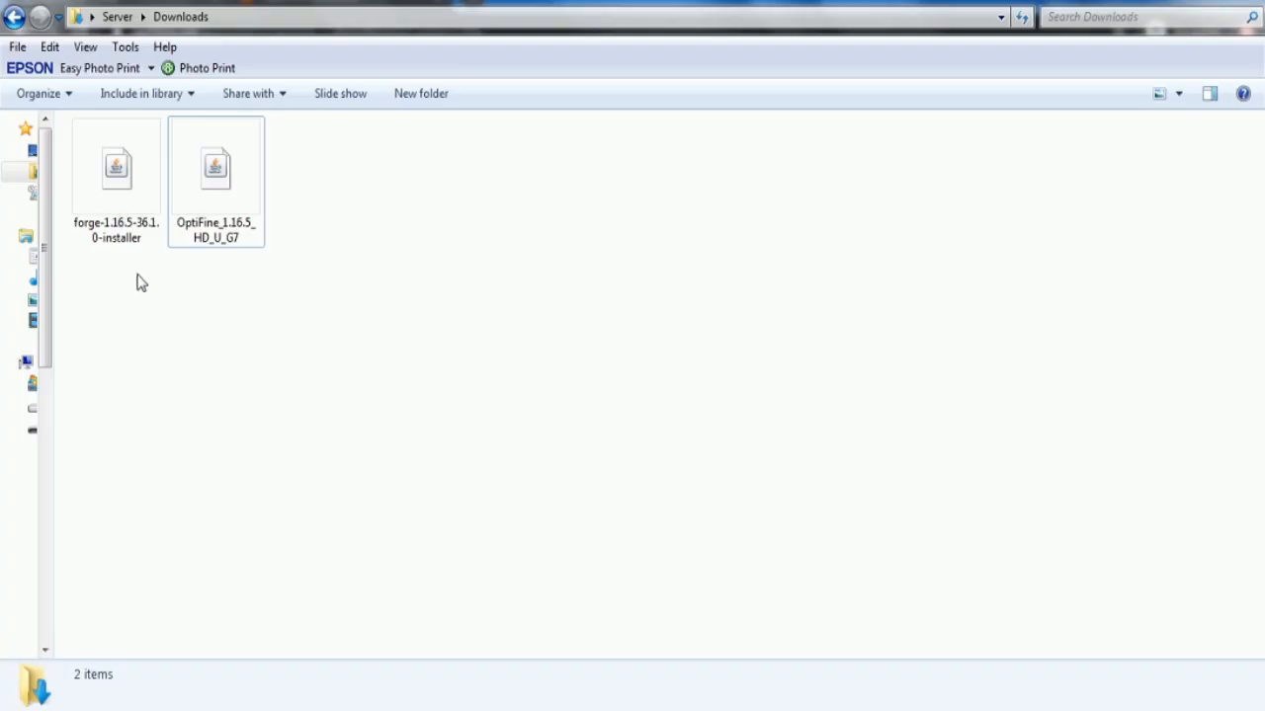
# Step: Run the Forge installer from Downloads with Install client selected and confirm the success message
pyautogui.click(114, 168)
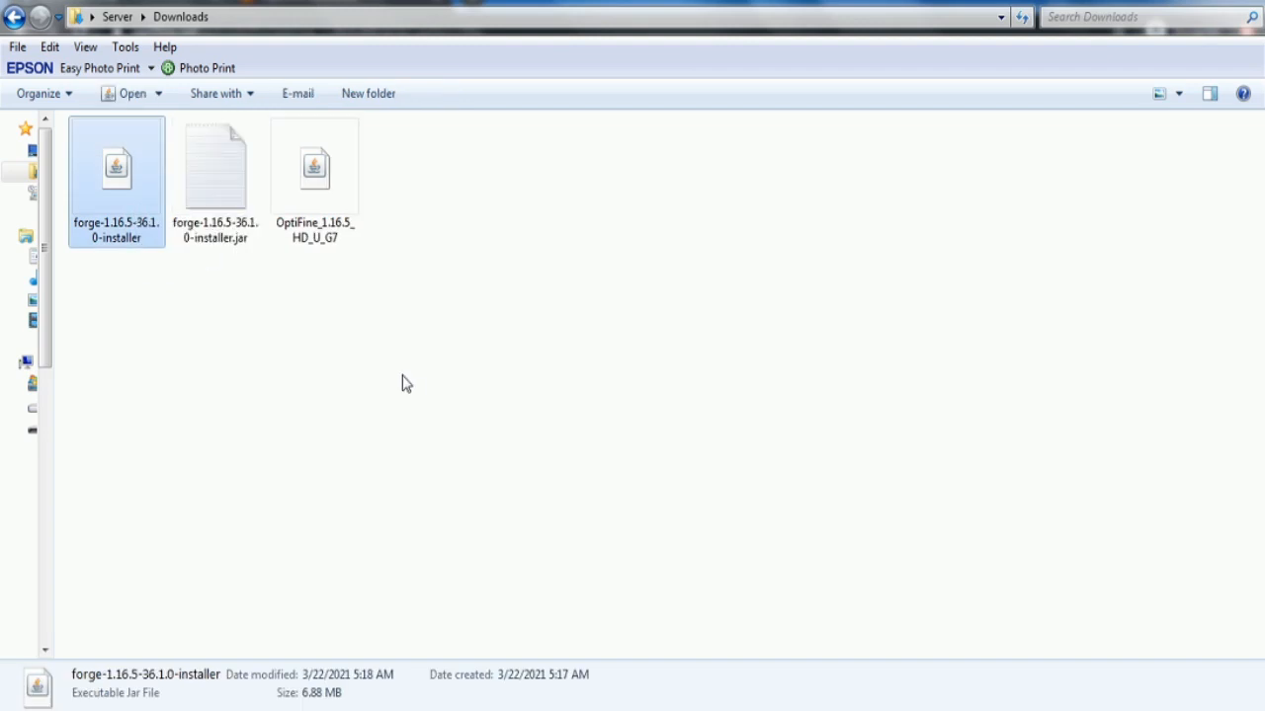
pyautogui.doubleClick(115, 166)
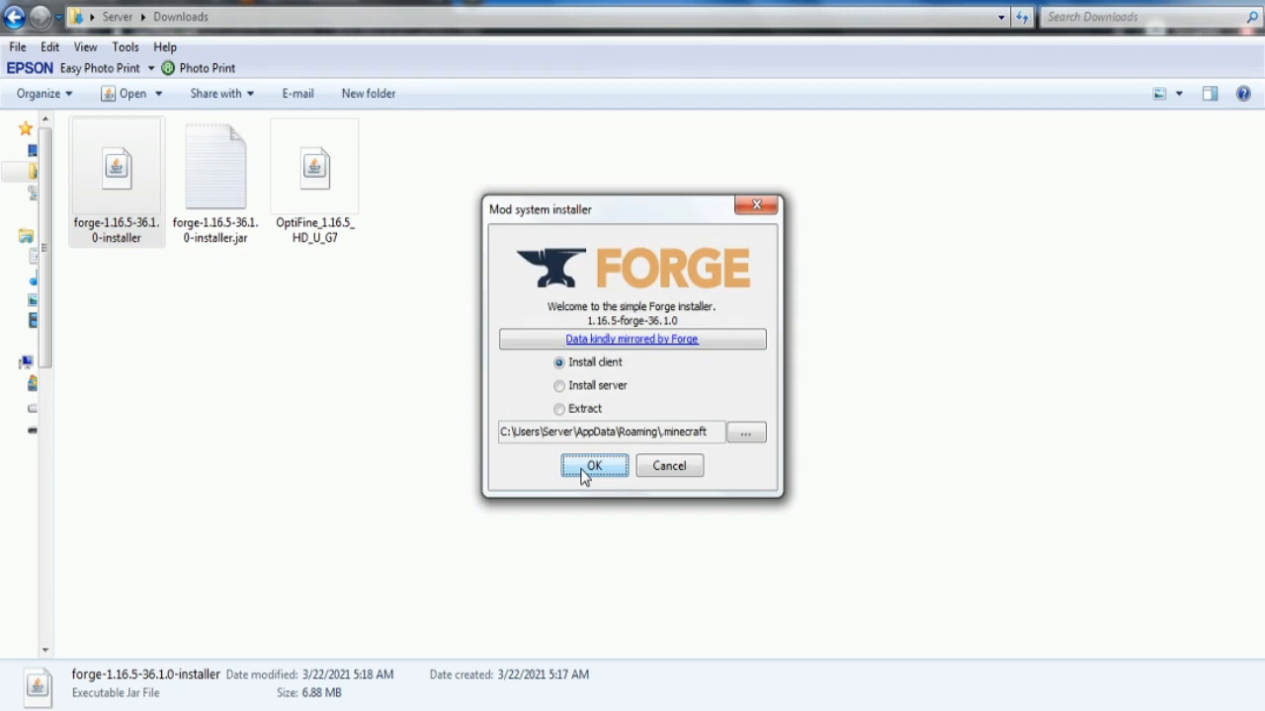
pyautogui.click(592, 466)
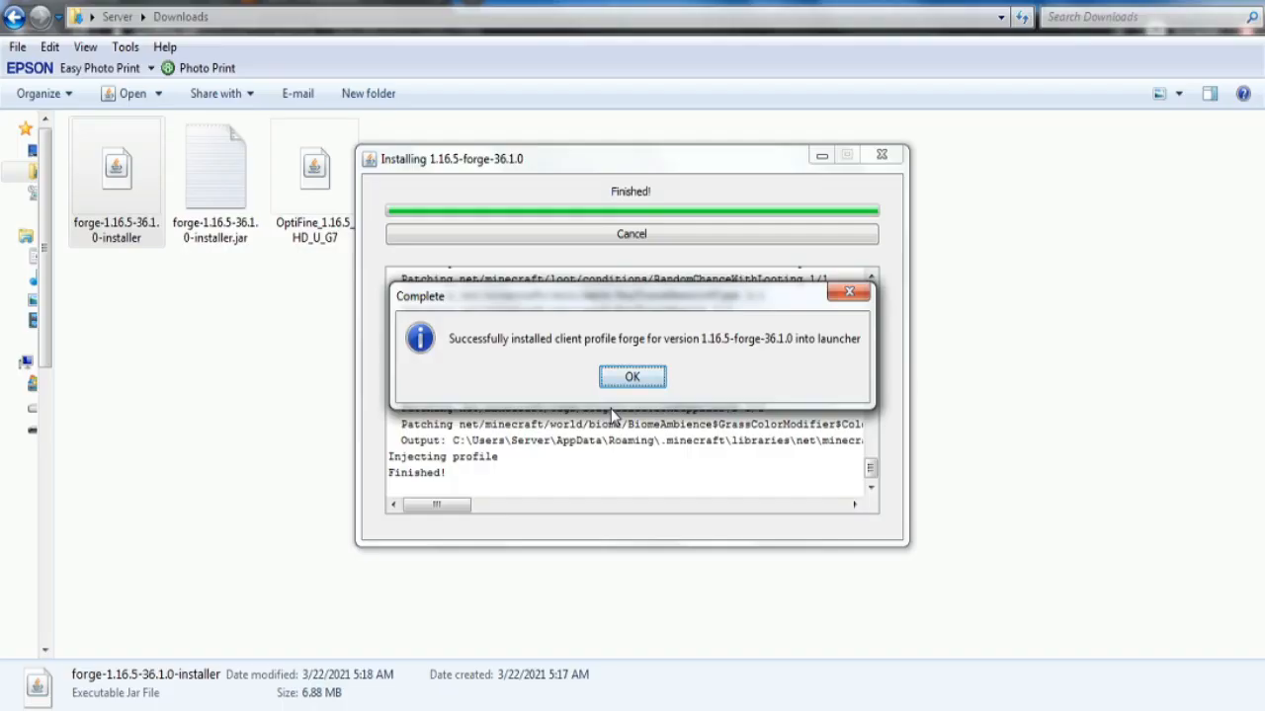
pyautogui.moveTo(522, 366)
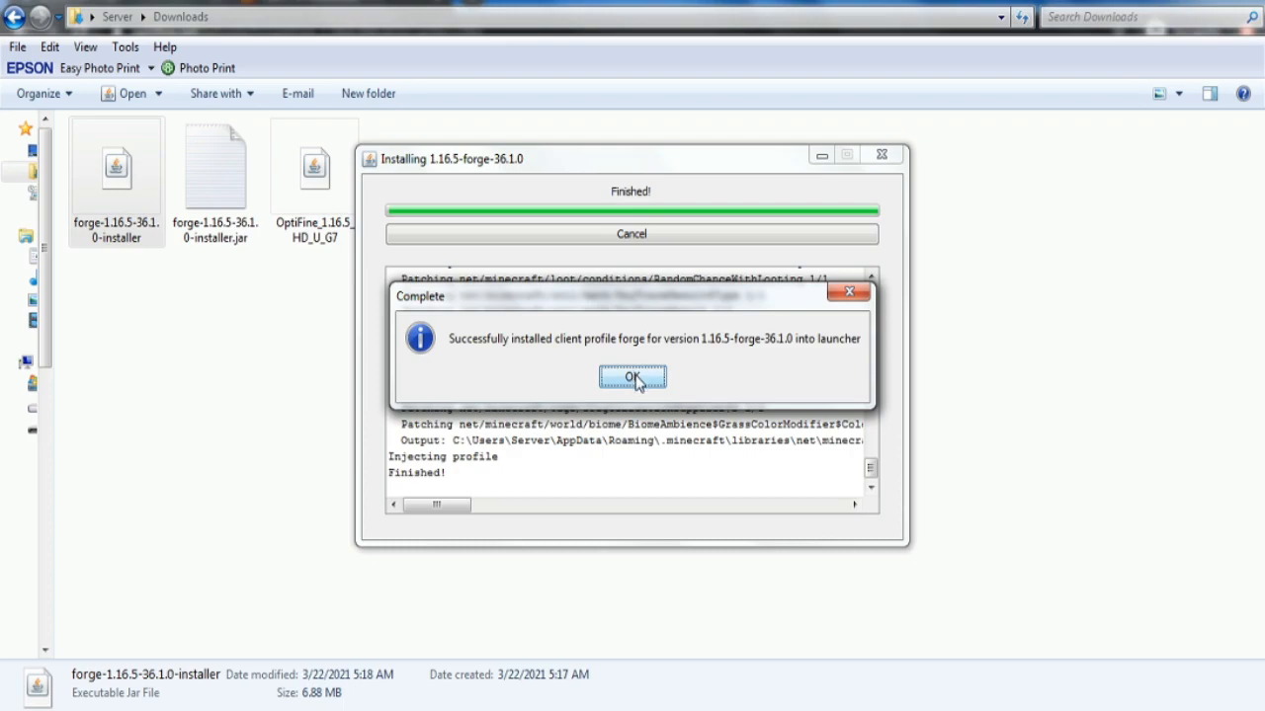
pyautogui.click(632, 377)
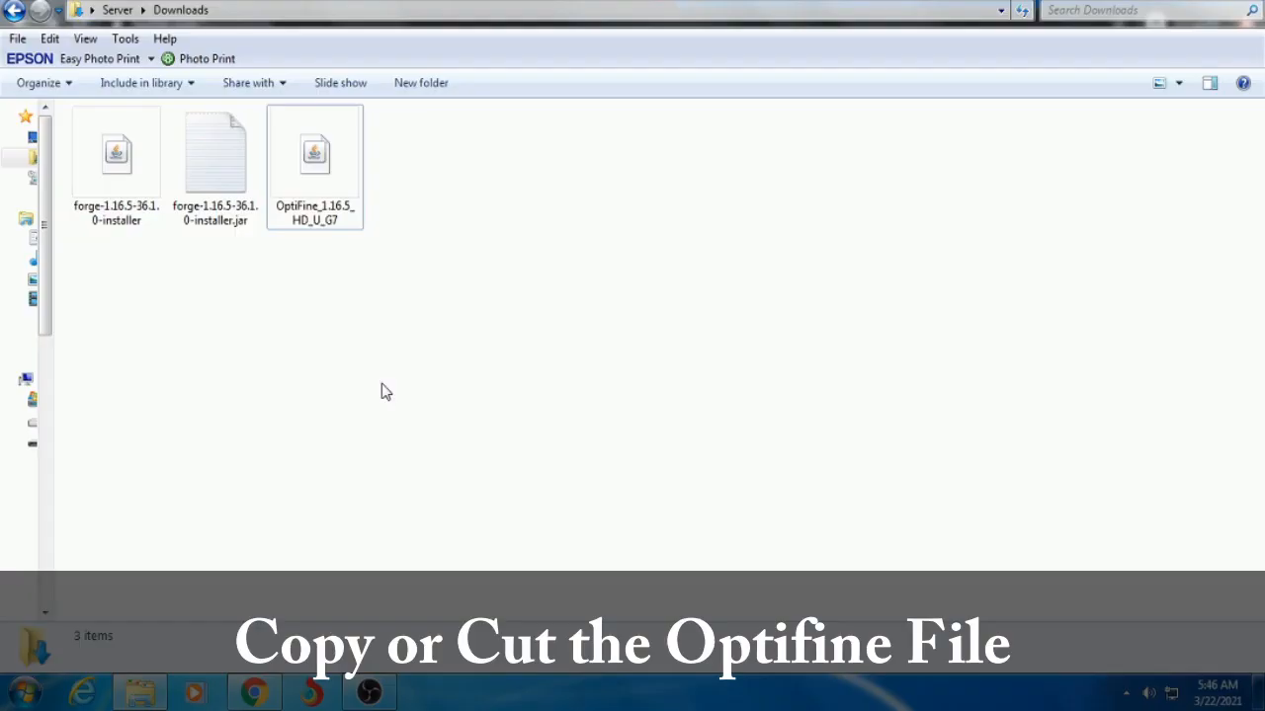
# Step: Copy the OptiFine 1.16.5 HD U G7 jar from Downloads via its context menu
pyautogui.rightClick(314, 154)
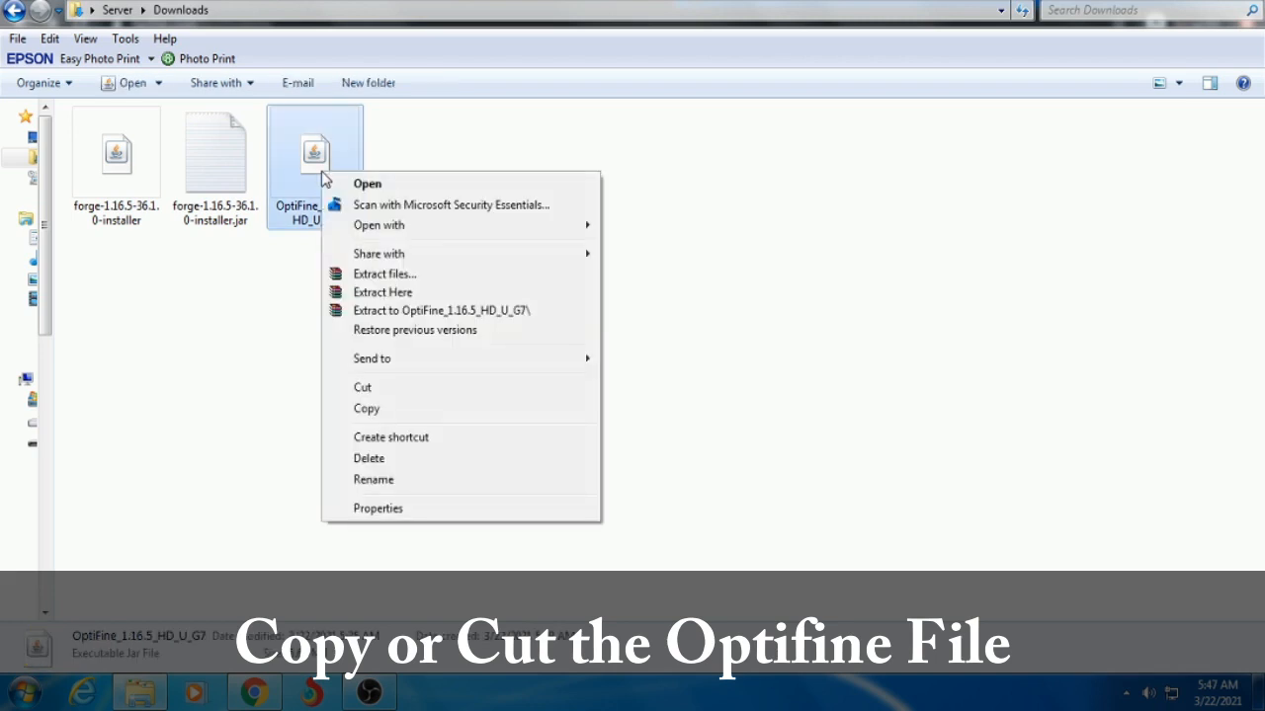
pyautogui.moveTo(374, 407)
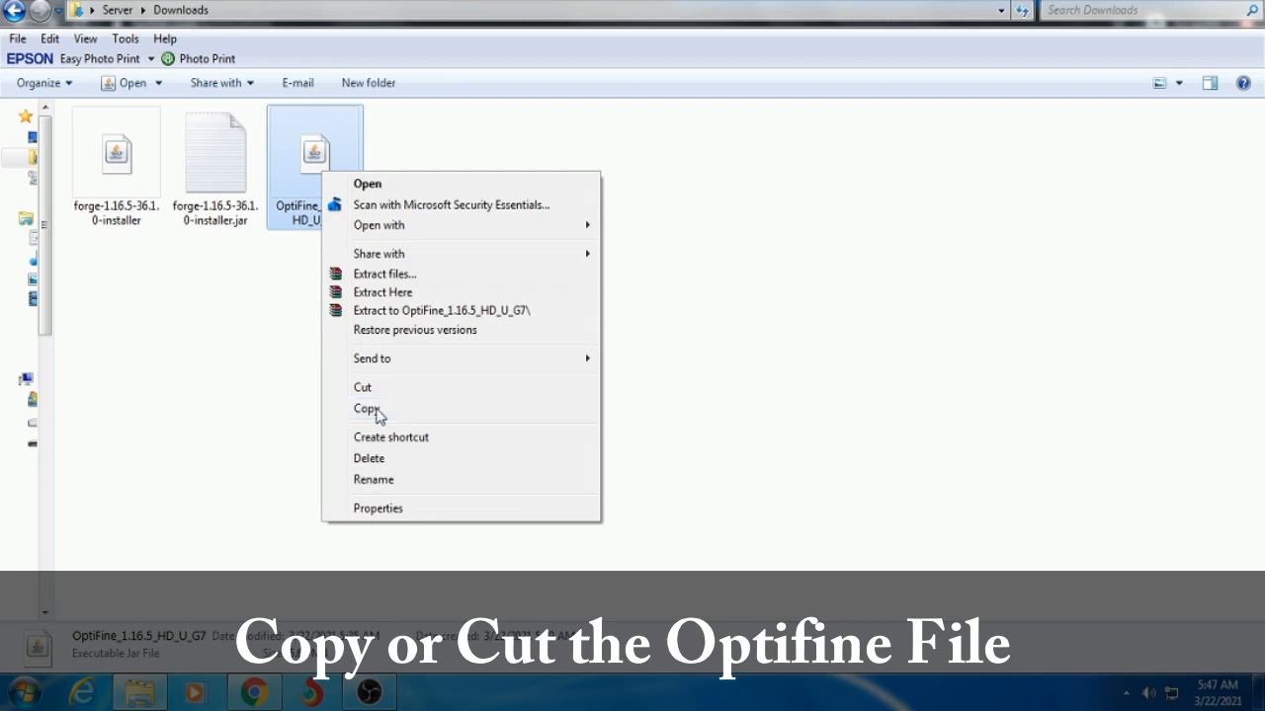
pyautogui.click(367, 407)
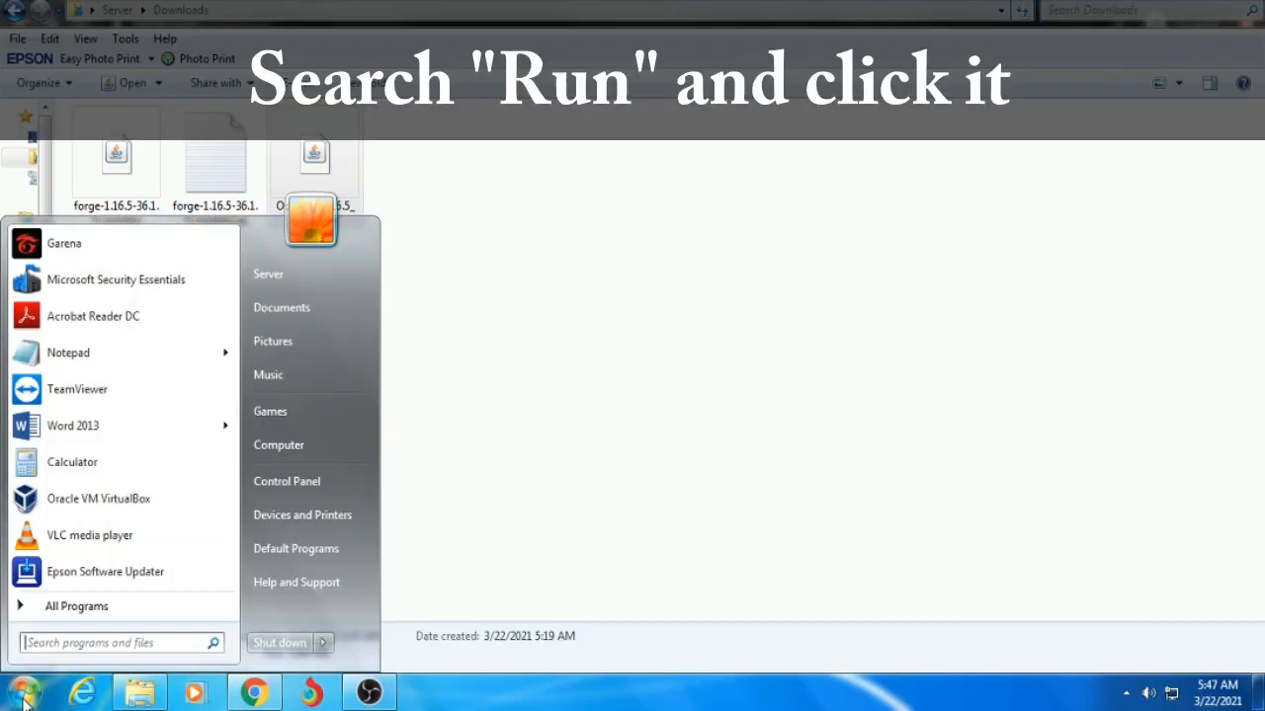
# Step: Use Run with %appdata% to open the AppData Roaming folder containing .minecraft
pyautogui.write('run')
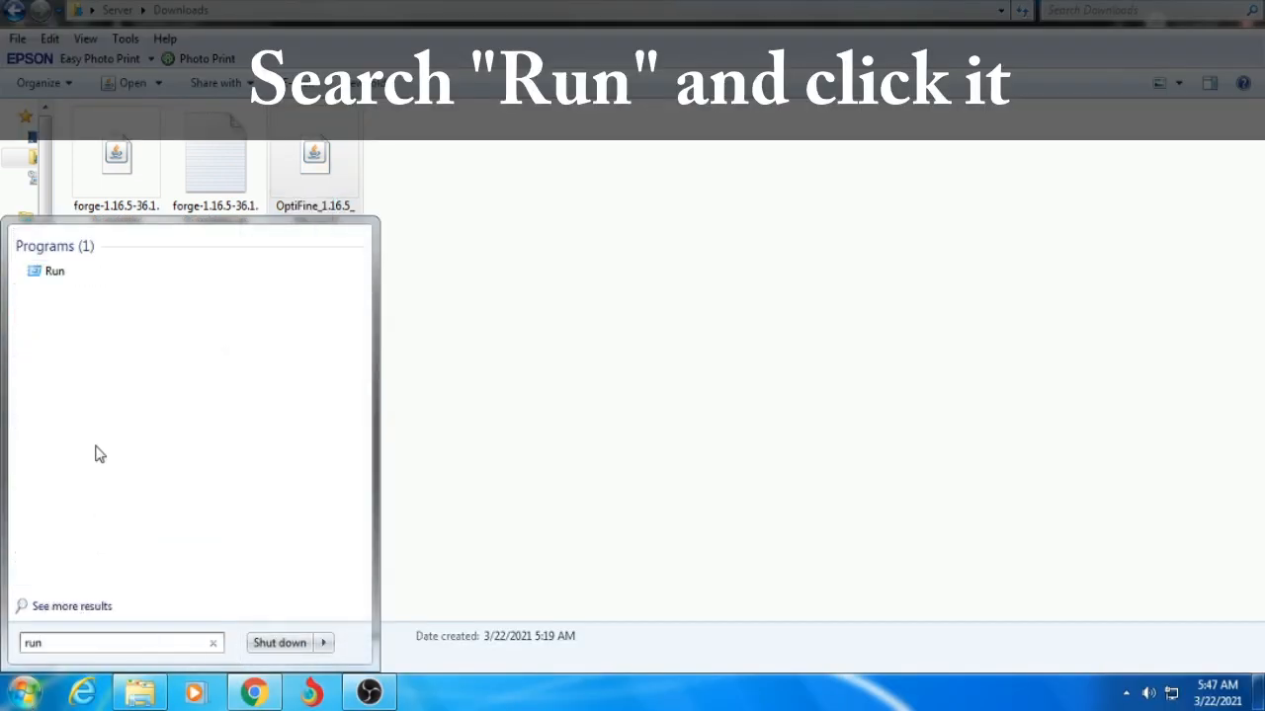
pyautogui.click(55, 271)
pyautogui.write('%')
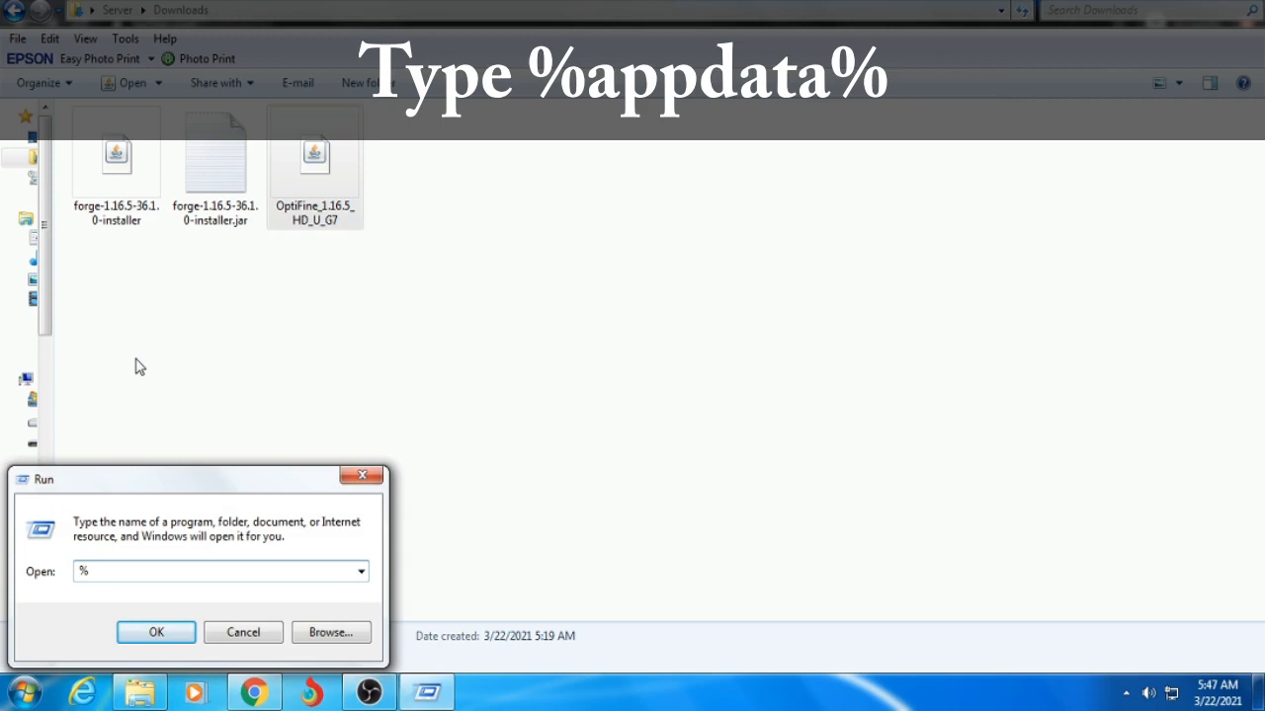
pyautogui.write('app')
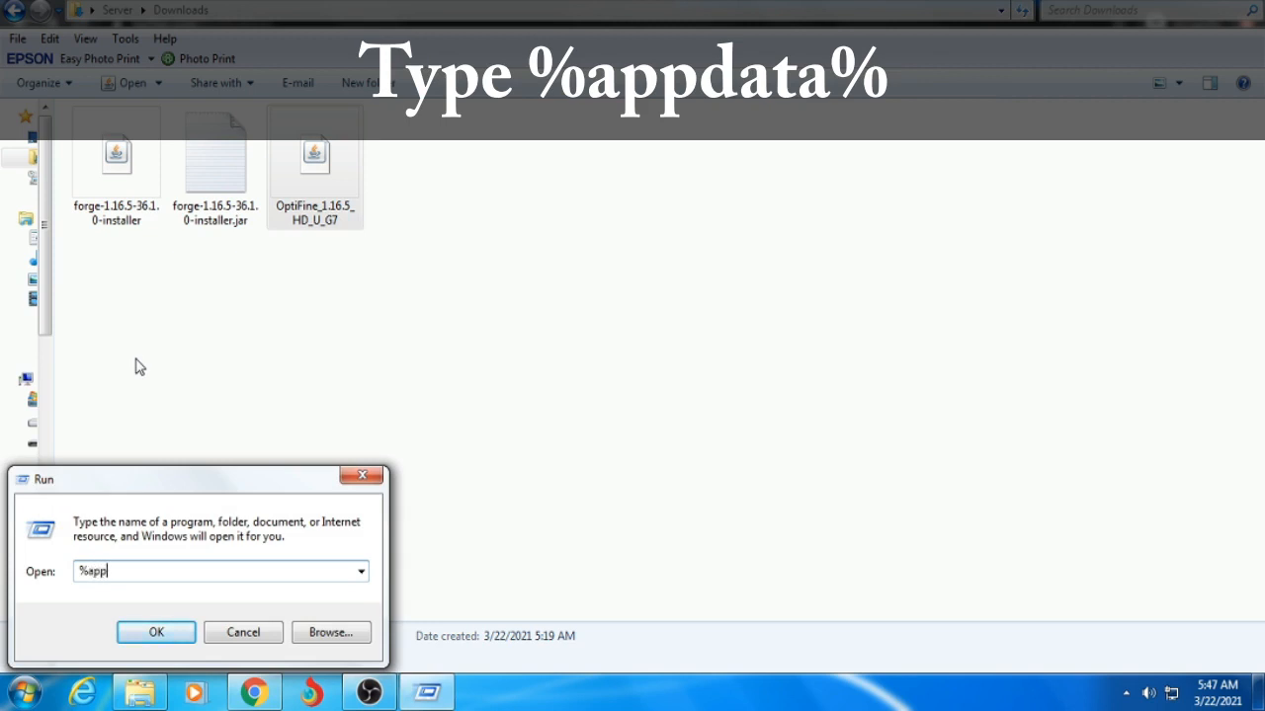
pyautogui.write('data%')
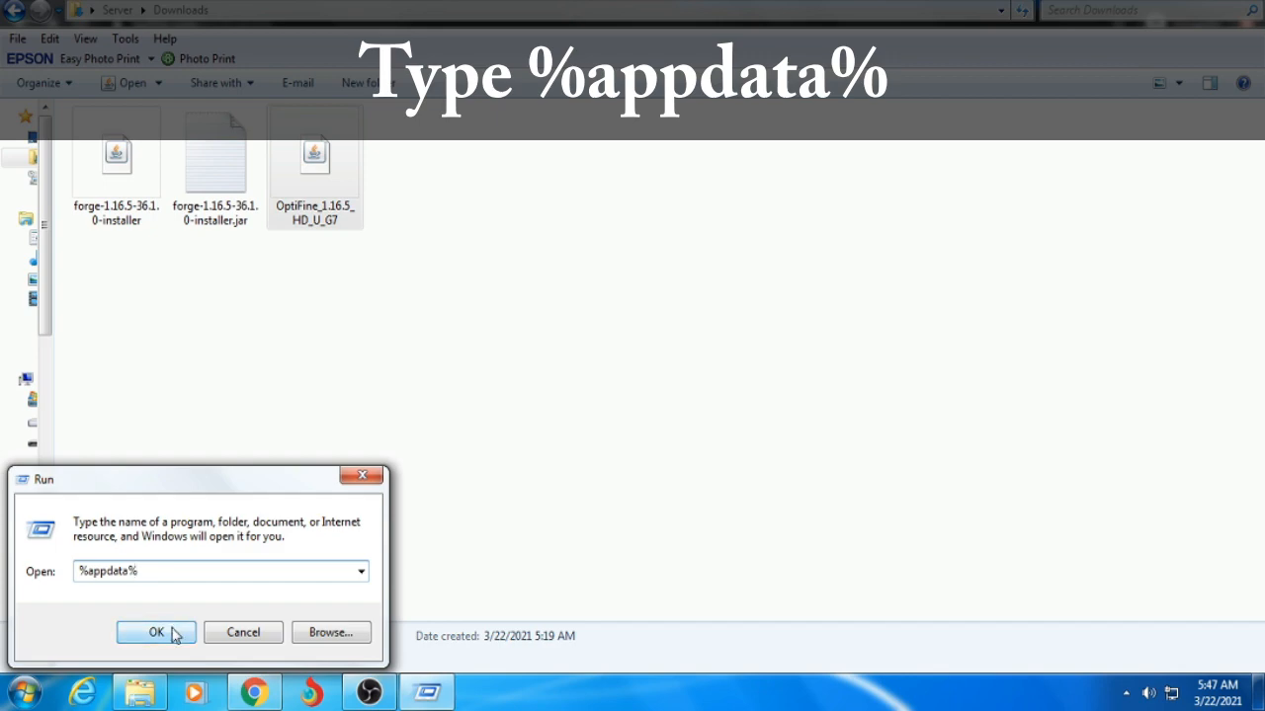
pyautogui.click(156, 632)
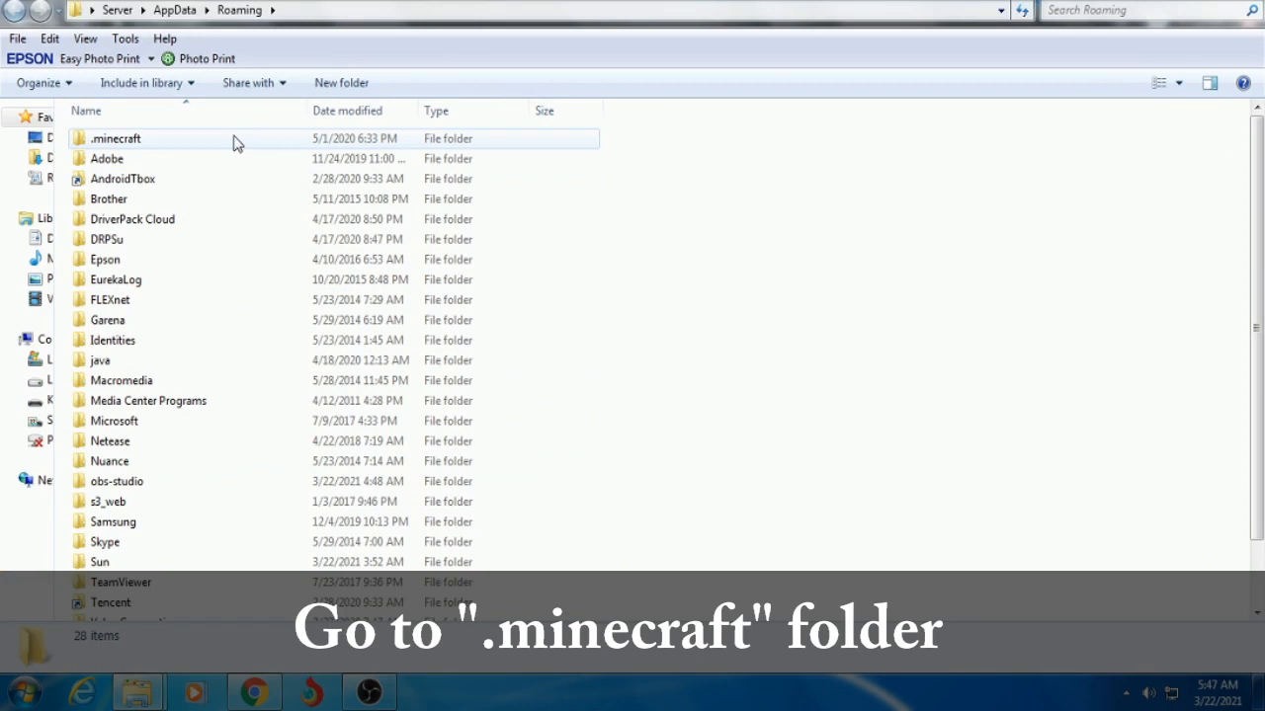
# Step: Create a 'mods' folder inside .minecraft and paste the OptiFine jar into it
pyautogui.doubleClick(115, 138)
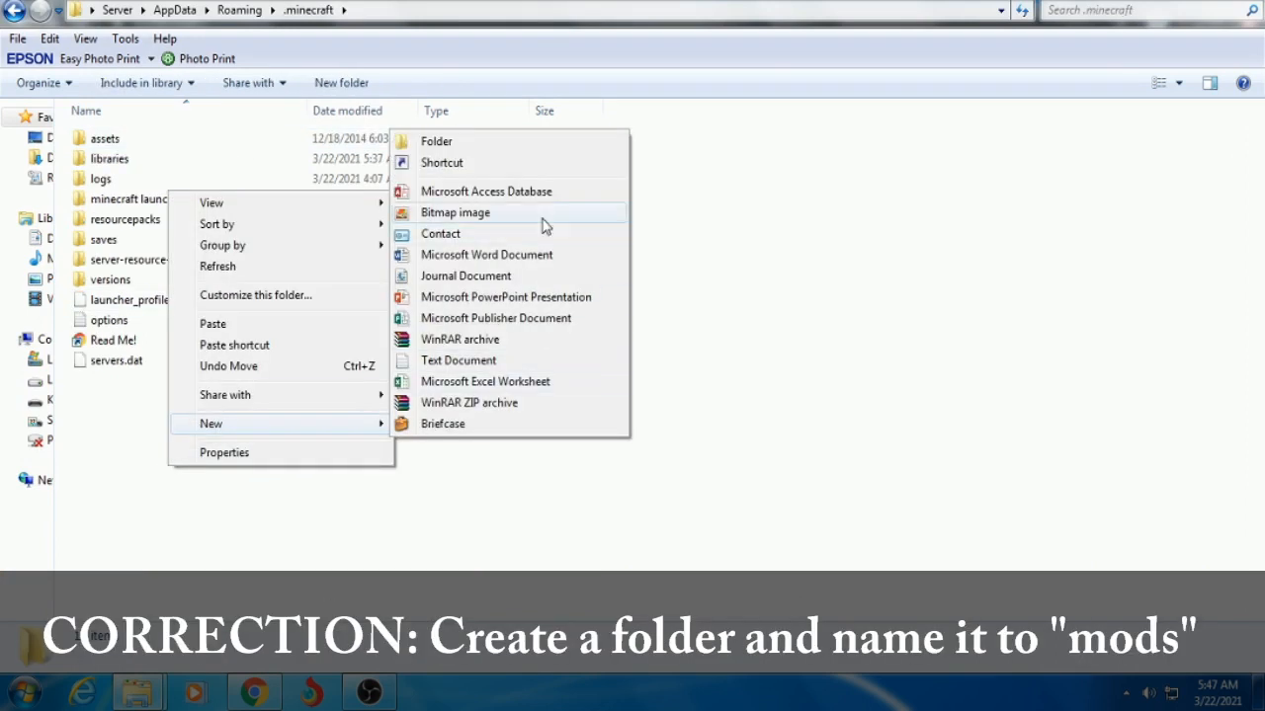
pyautogui.click(435, 141)
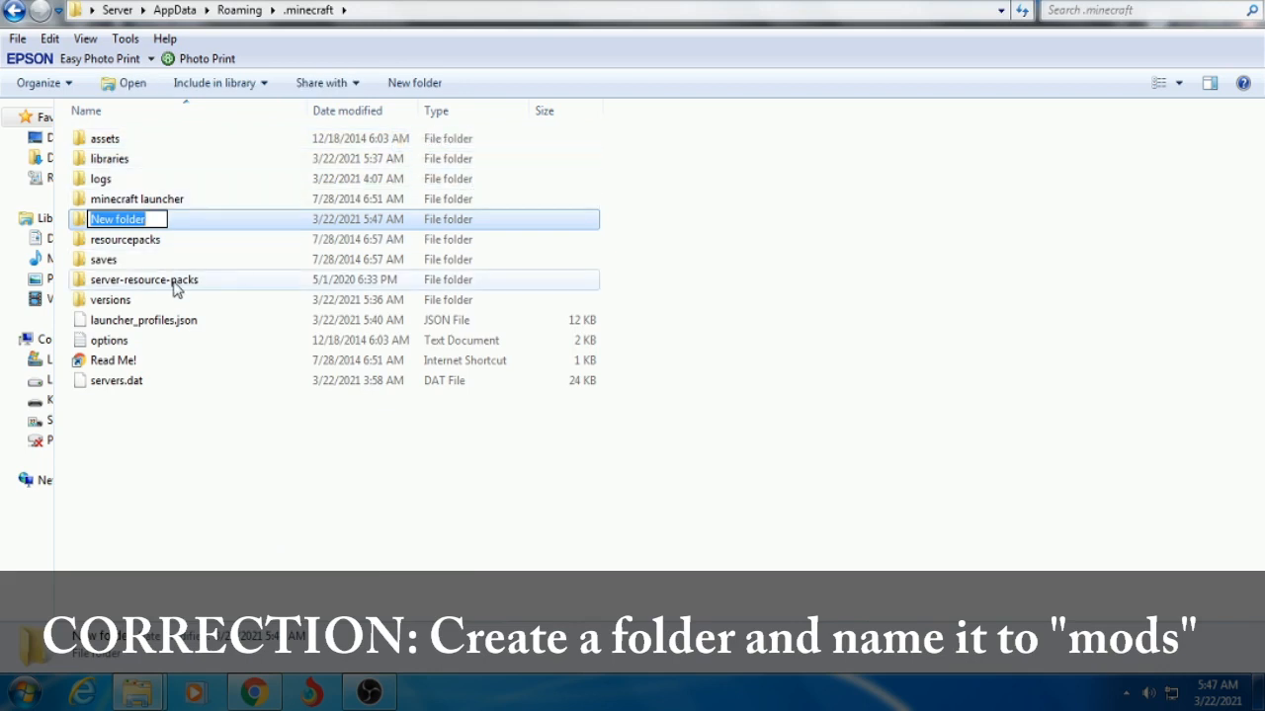
pyautogui.write('mods')
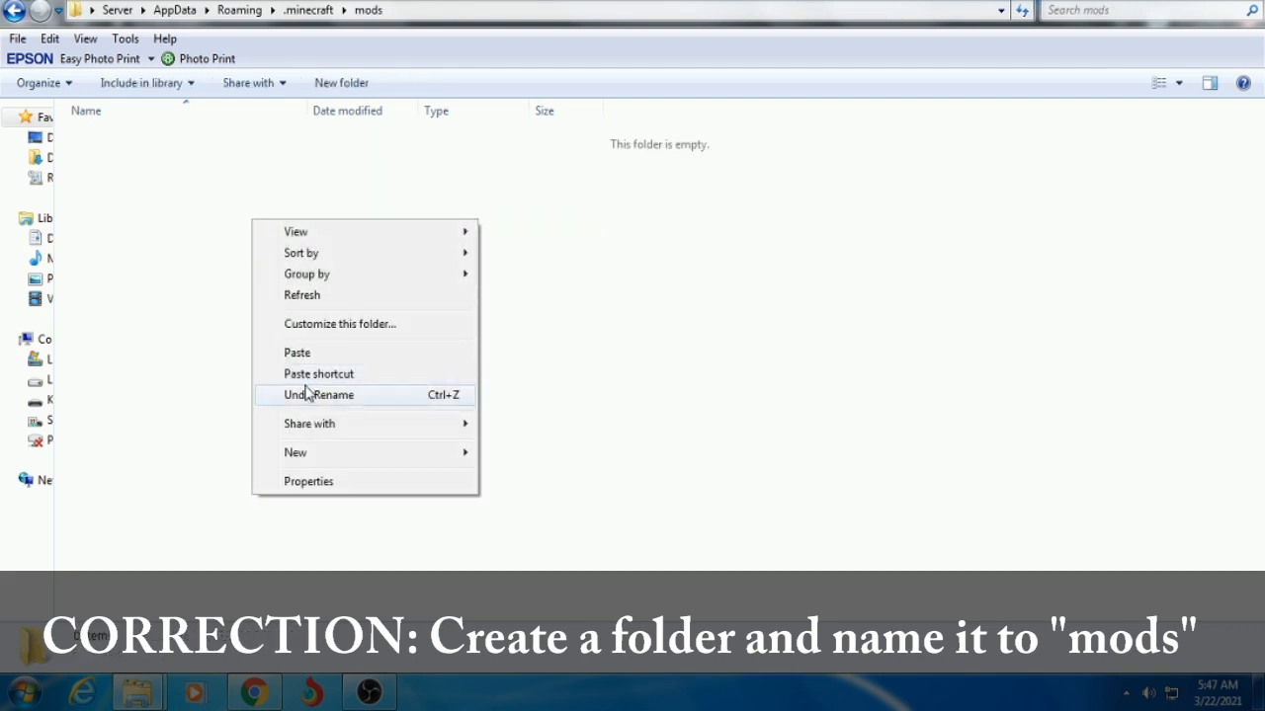
pyautogui.moveTo(297, 352)
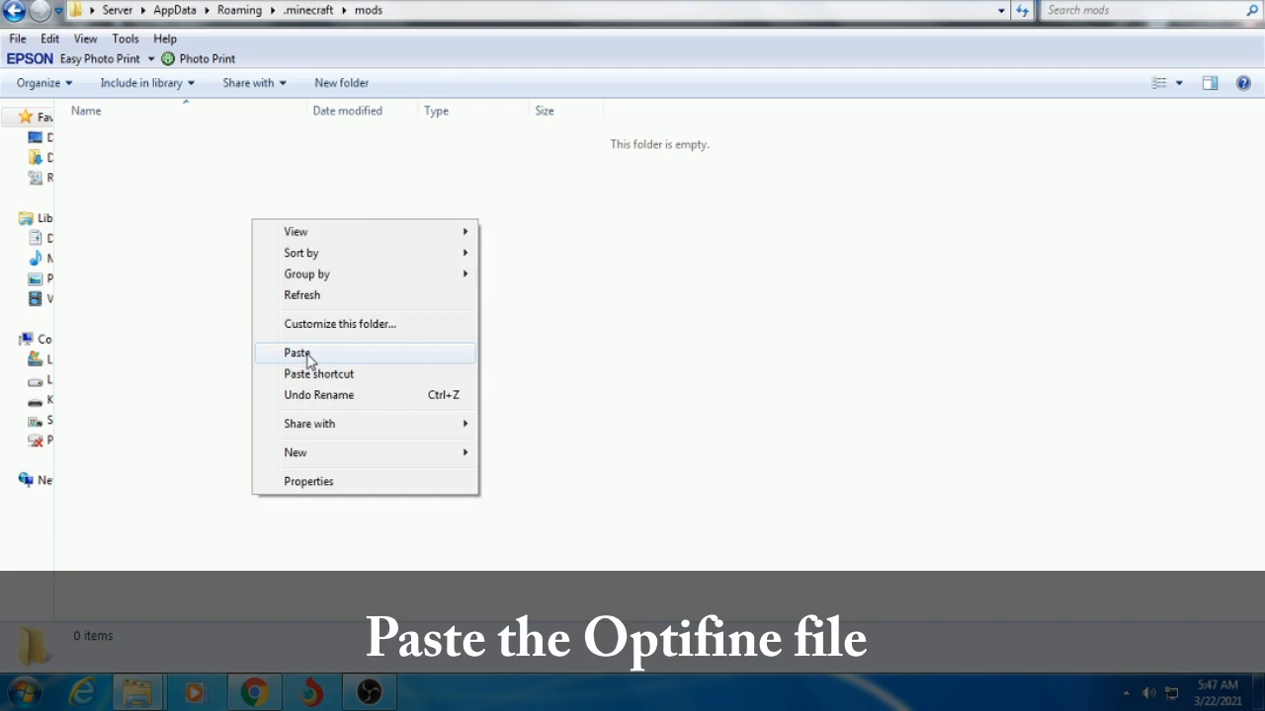
pyautogui.click(296, 352)
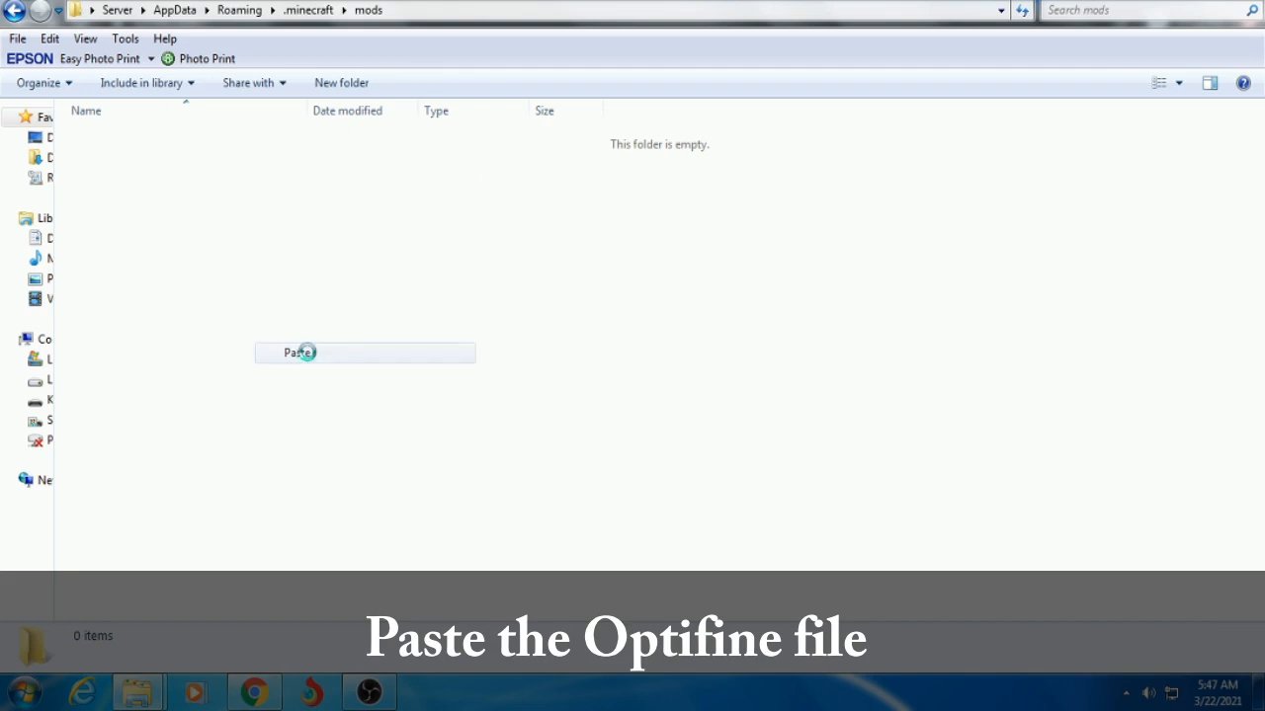
pyautogui.click(301, 352)
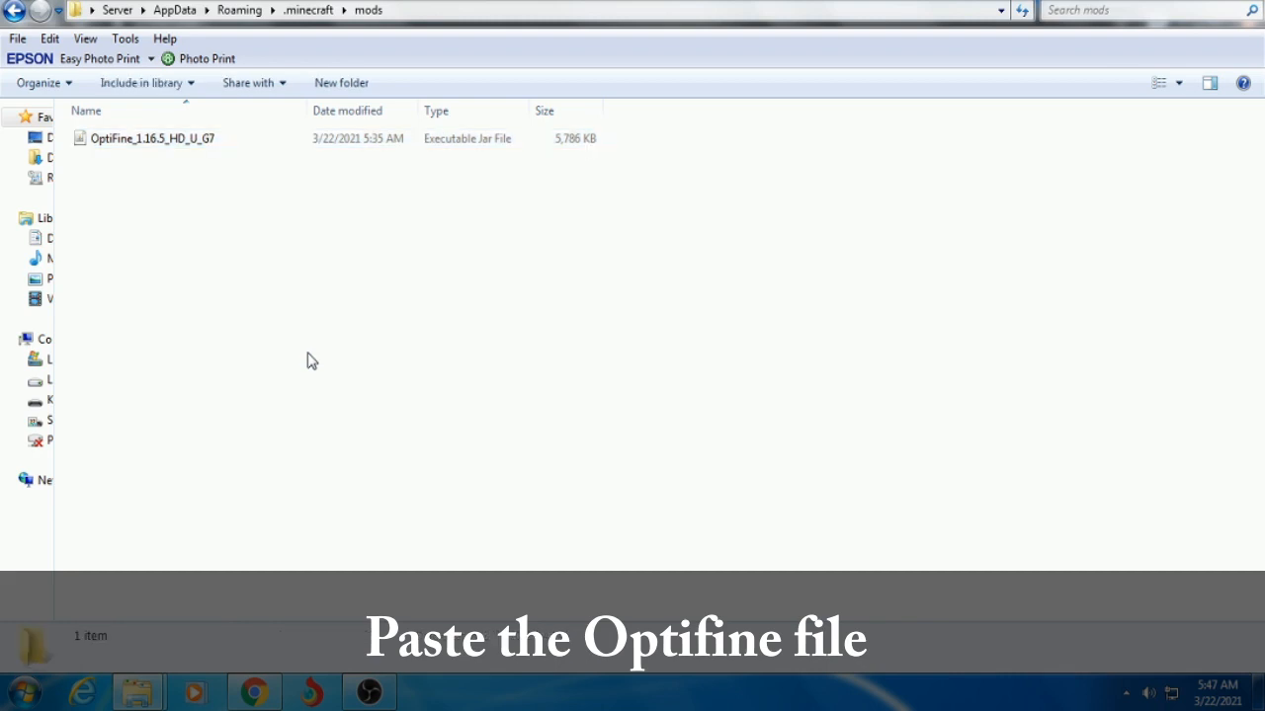
pyautogui.moveTo(482, 293)
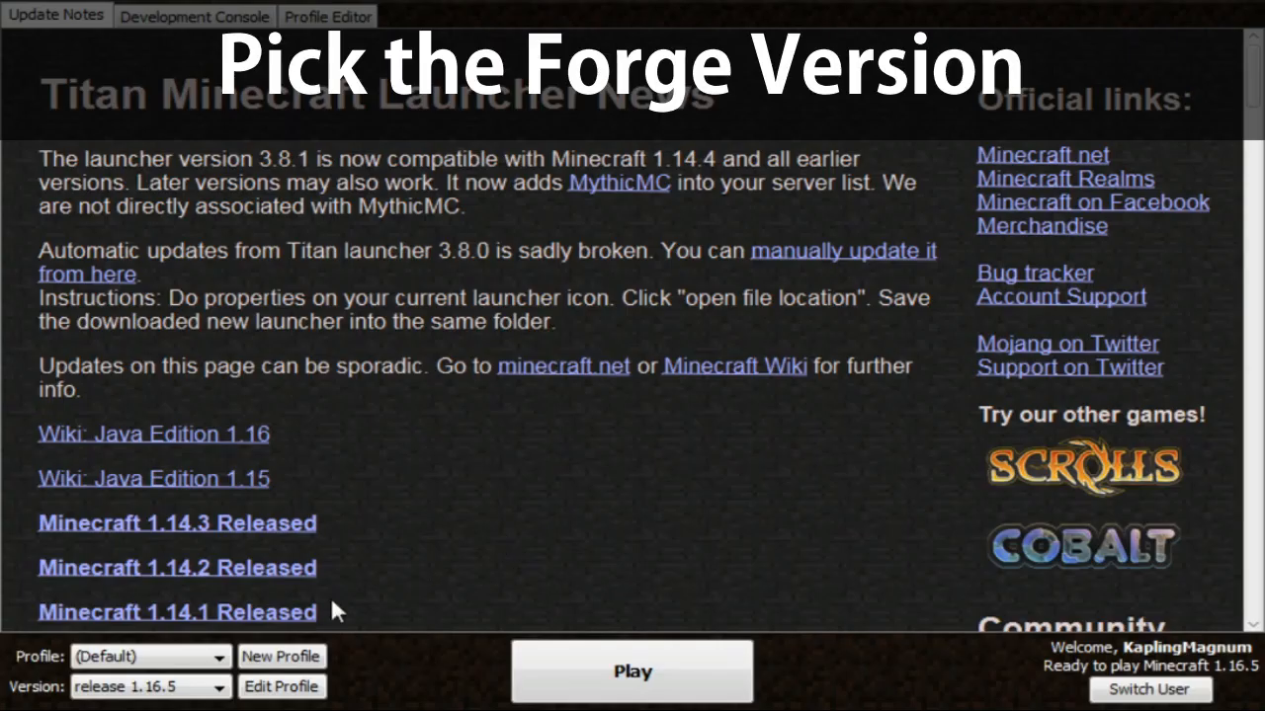
# Step: Select release 1.16.5-forge-36.1.2 in the Version dropdown and launch the game
pyautogui.click(148, 688)
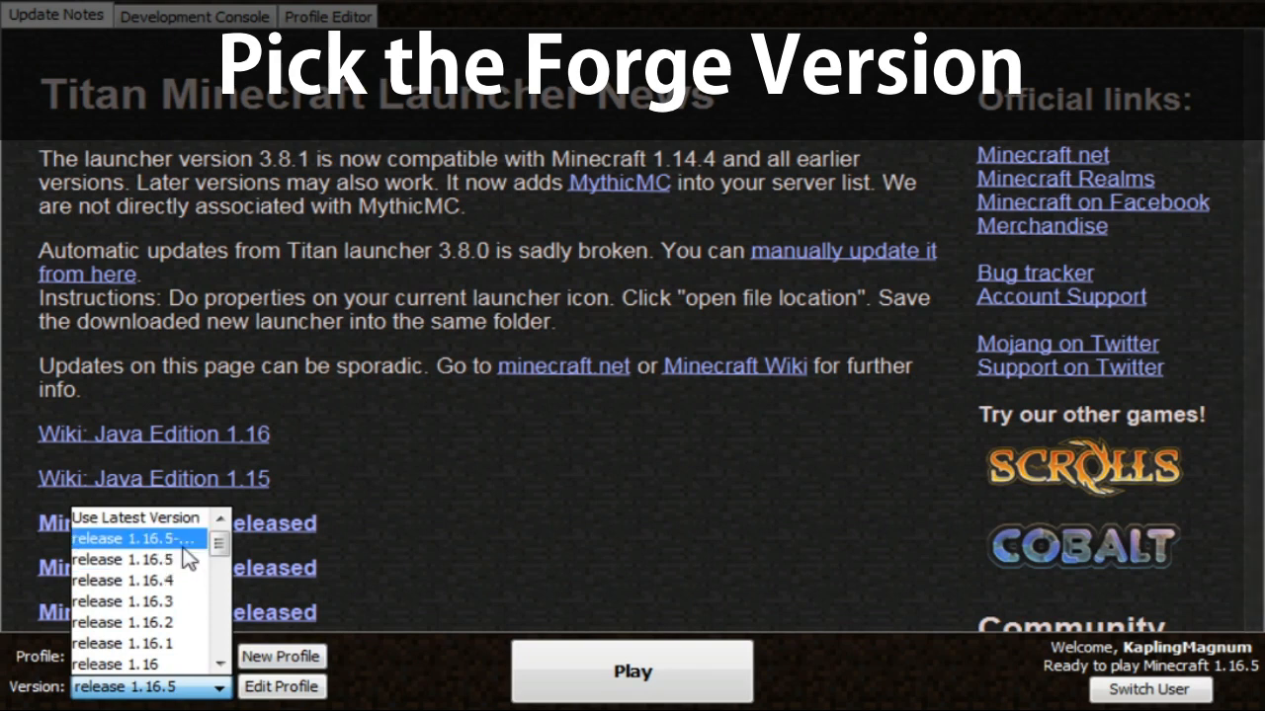
pyautogui.moveTo(129, 538)
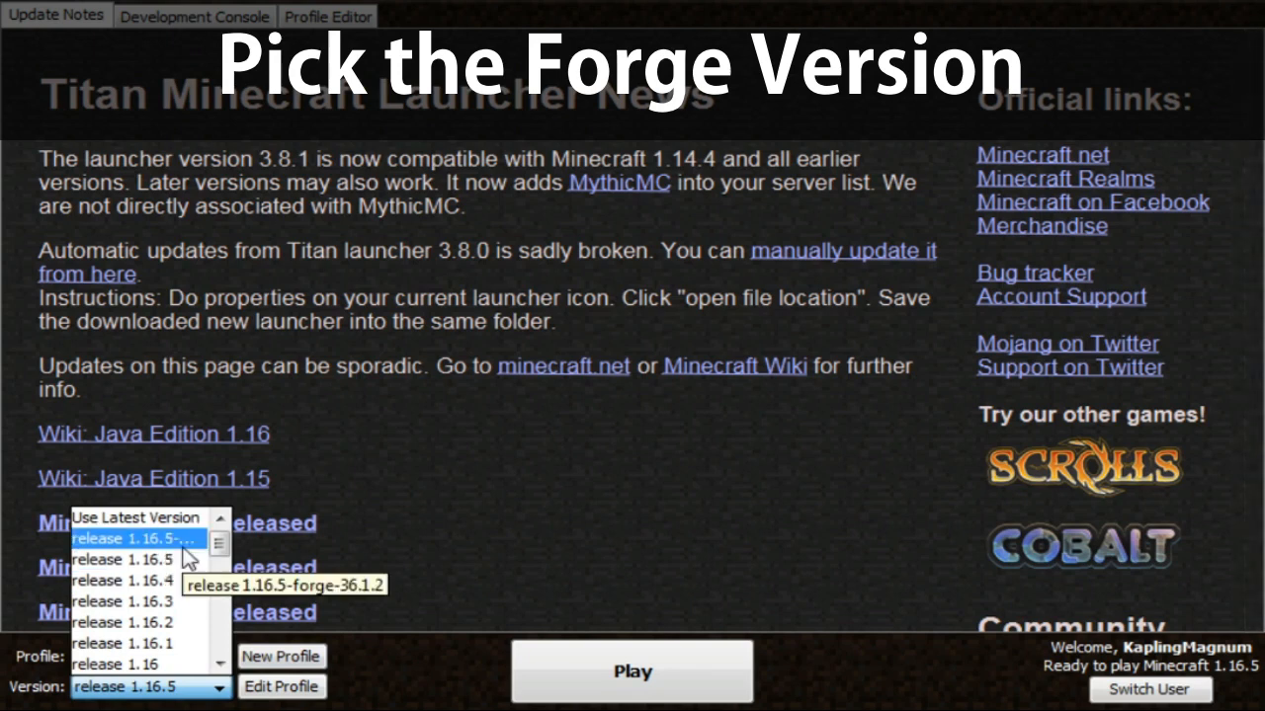
pyautogui.click(131, 537)
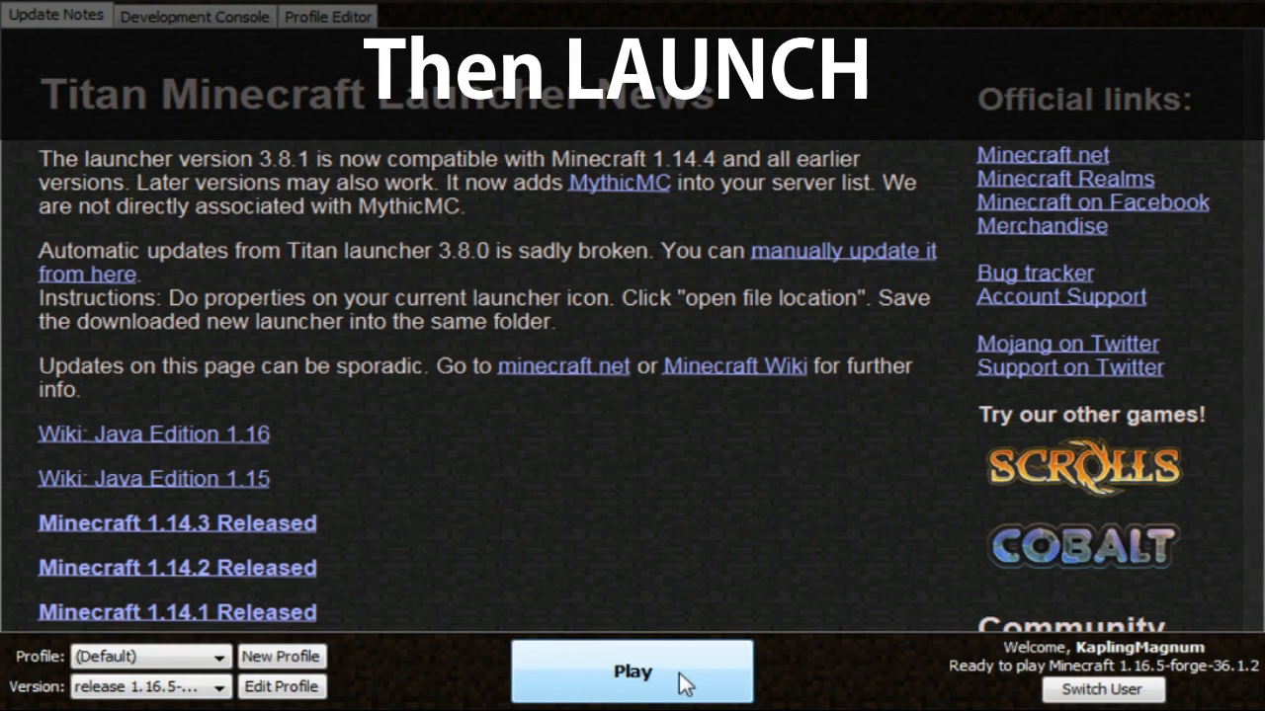
pyautogui.click(631, 672)
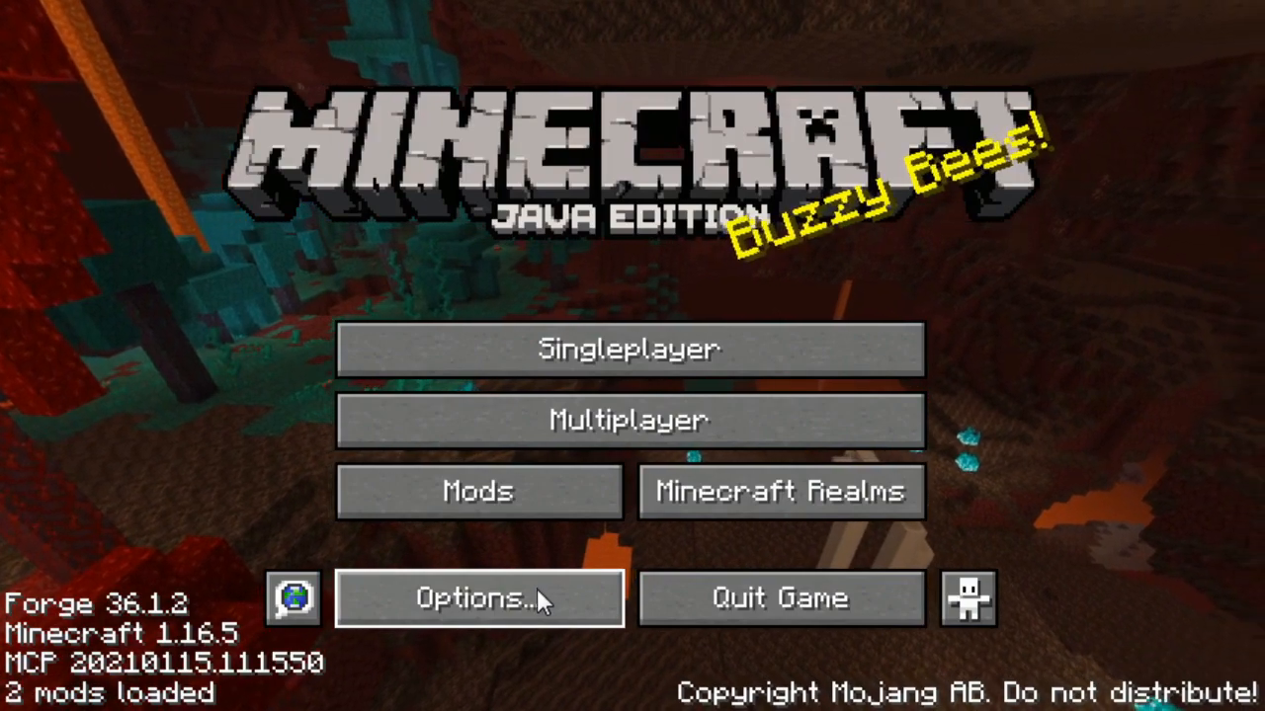
# Step: Set Dynamic Lights to Fancy in Video Settings, save, and enter a world
pyautogui.click(478, 597)
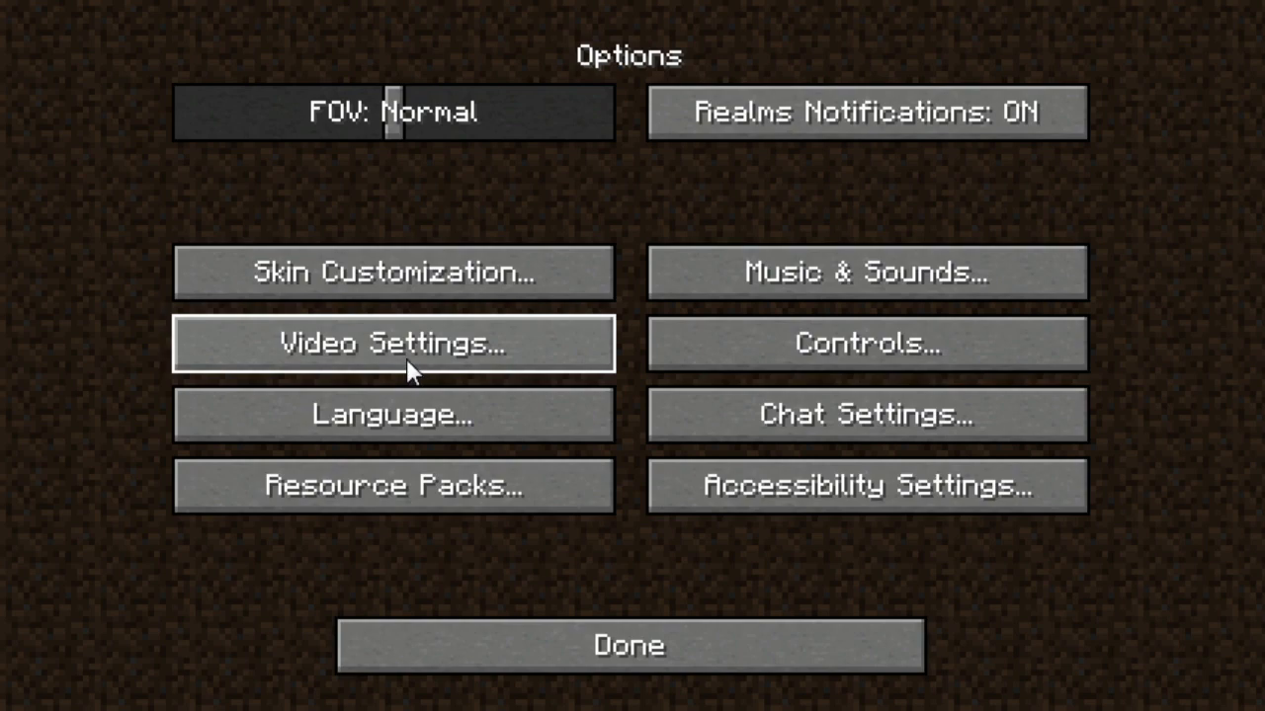
pyautogui.click(393, 344)
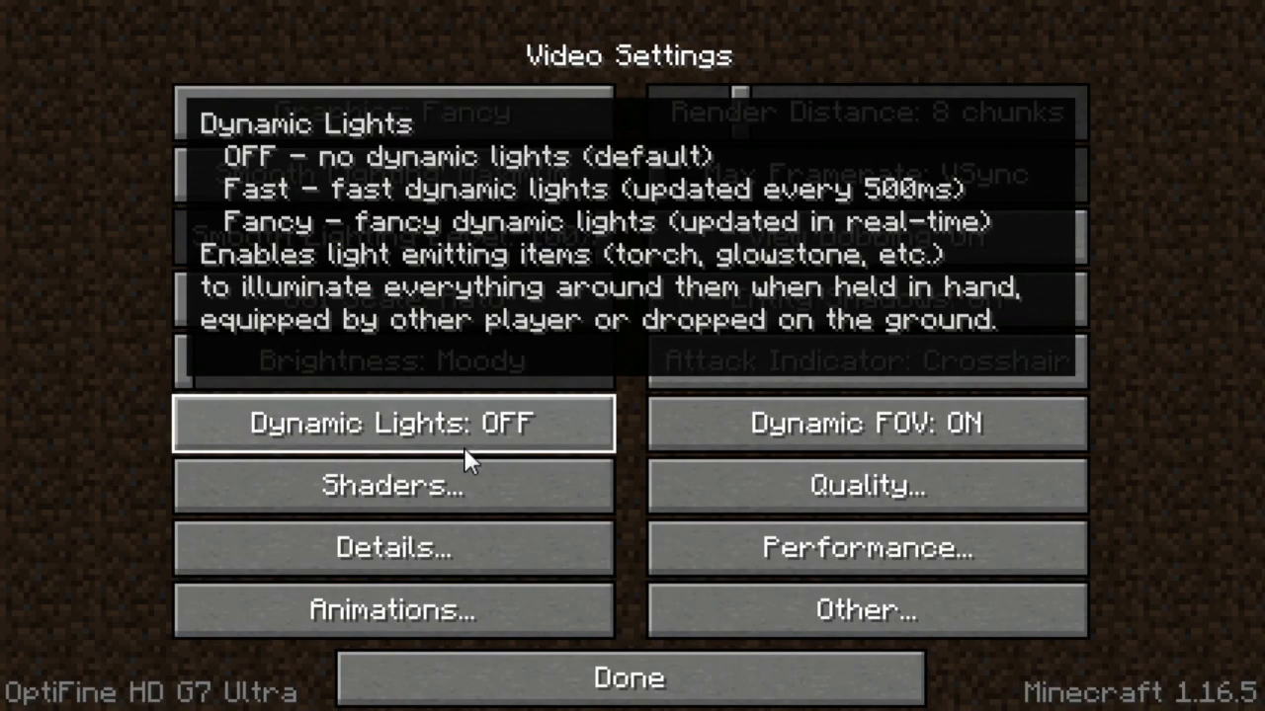
pyautogui.click(393, 423)
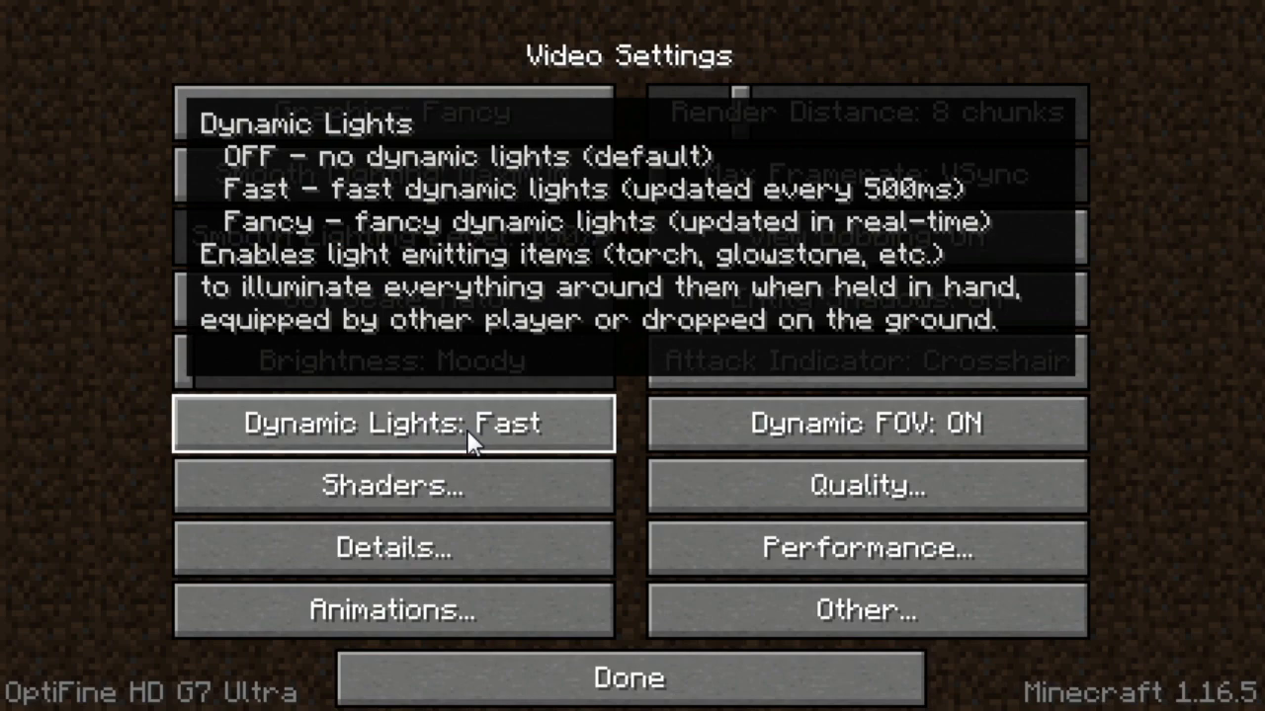
pyautogui.click(394, 423)
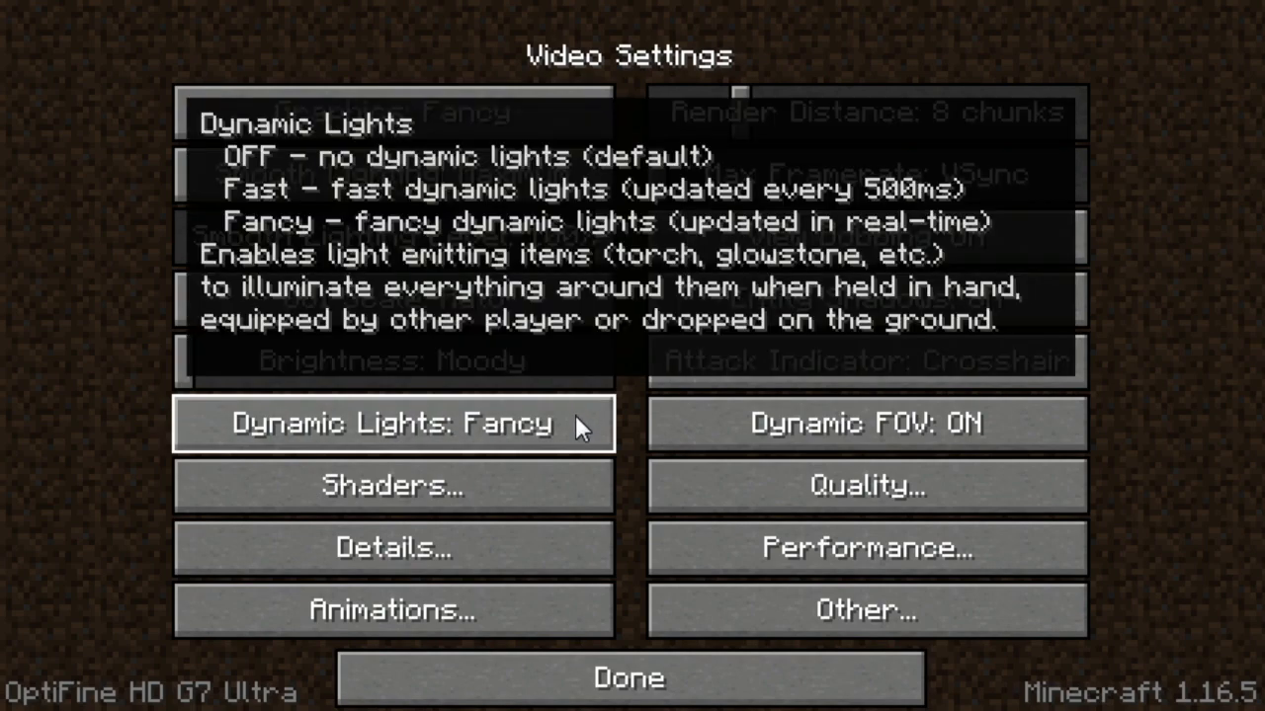
pyautogui.moveTo(577, 490)
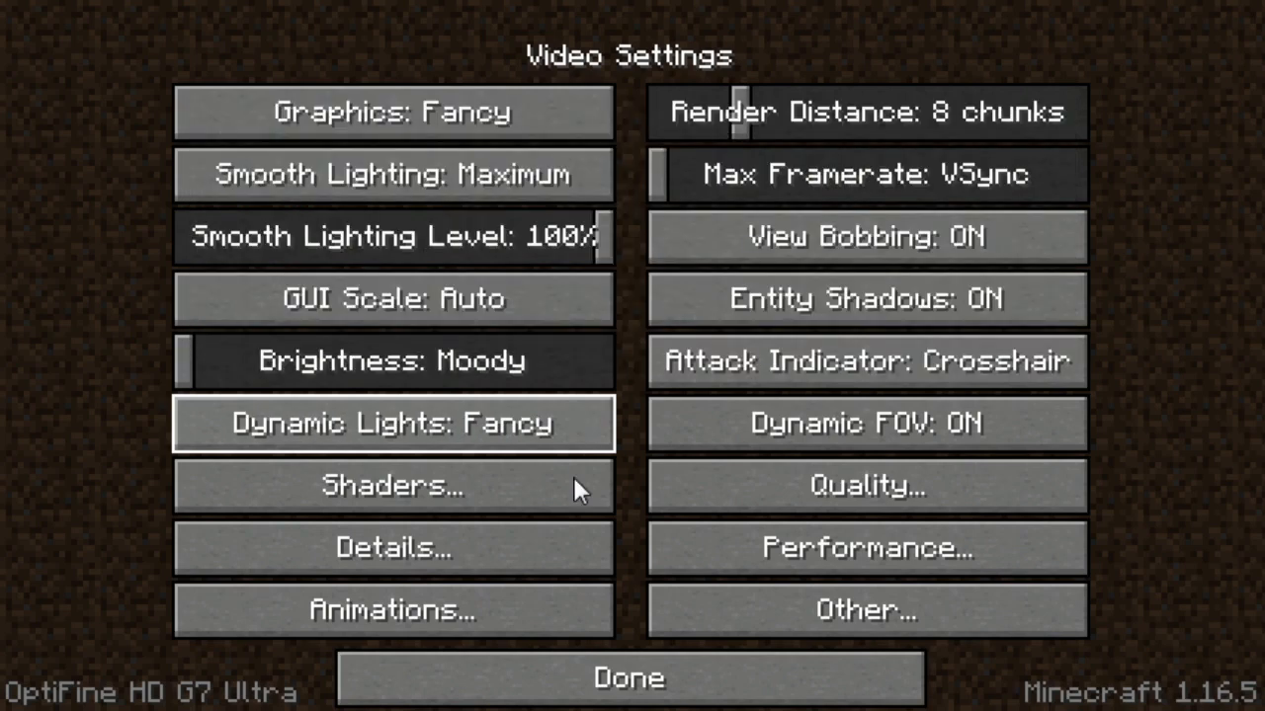
pyautogui.moveTo(628, 678)
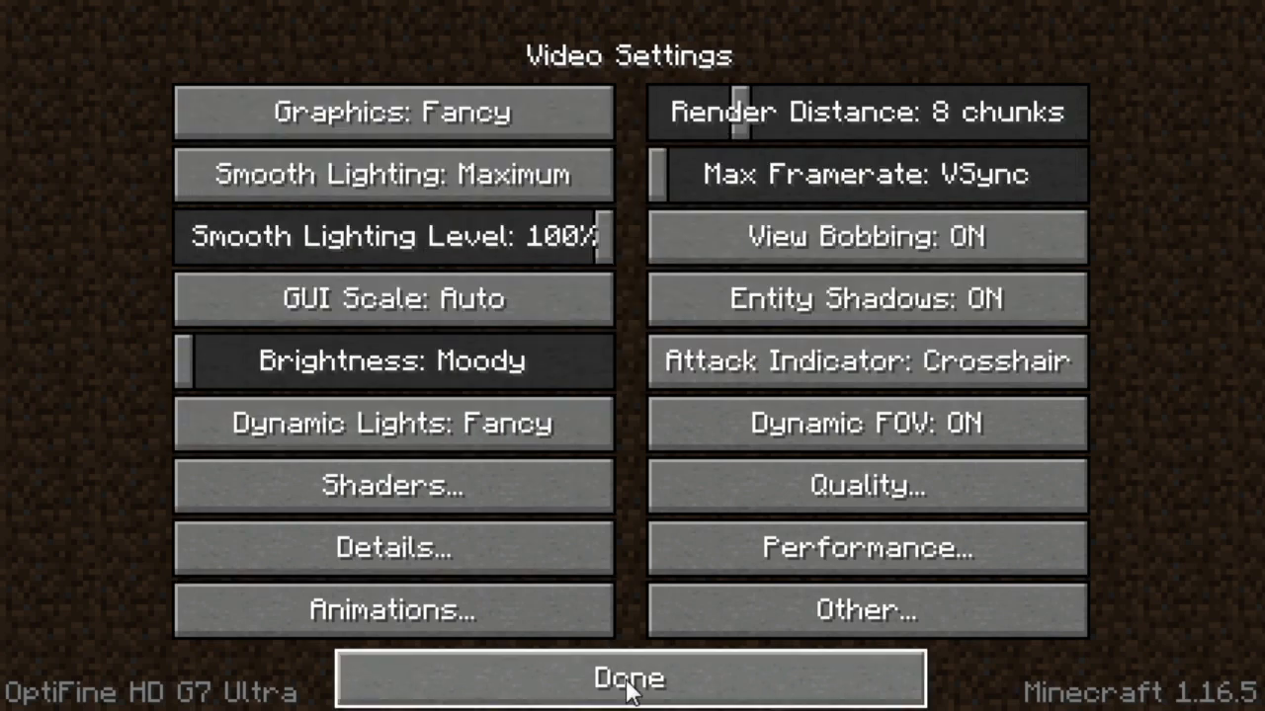
pyautogui.click(628, 678)
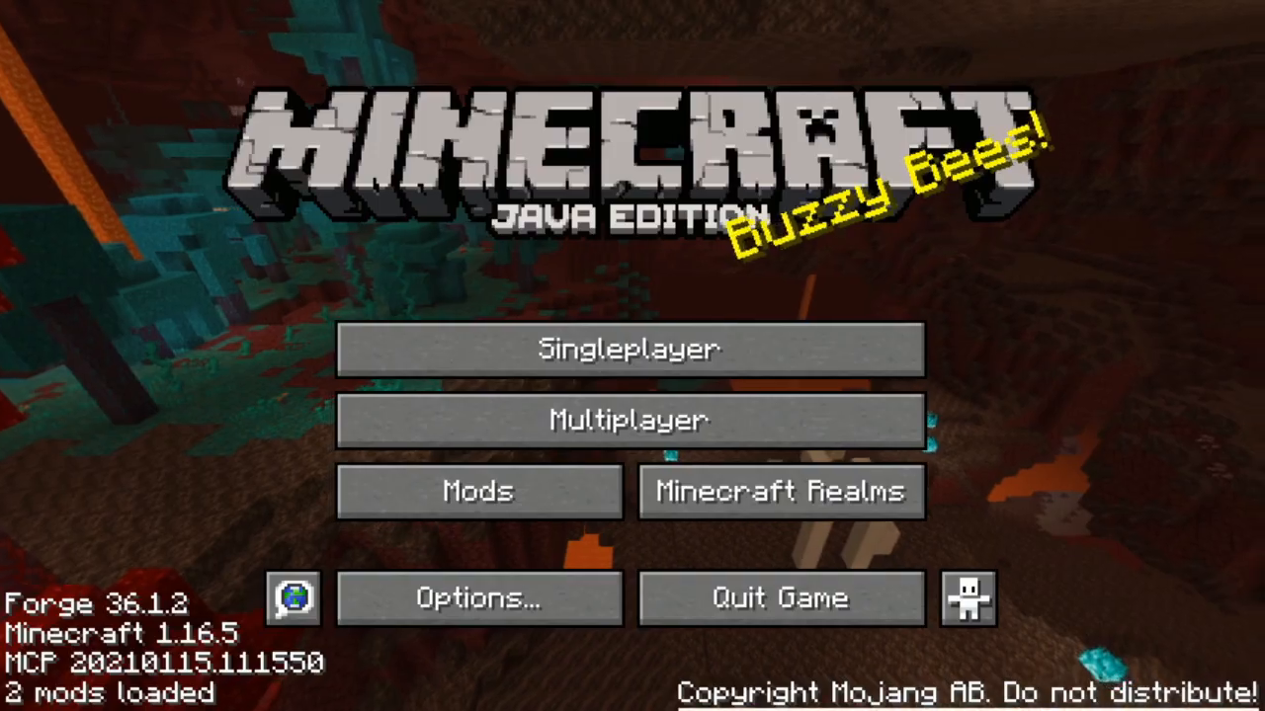
pyautogui.click(629, 348)
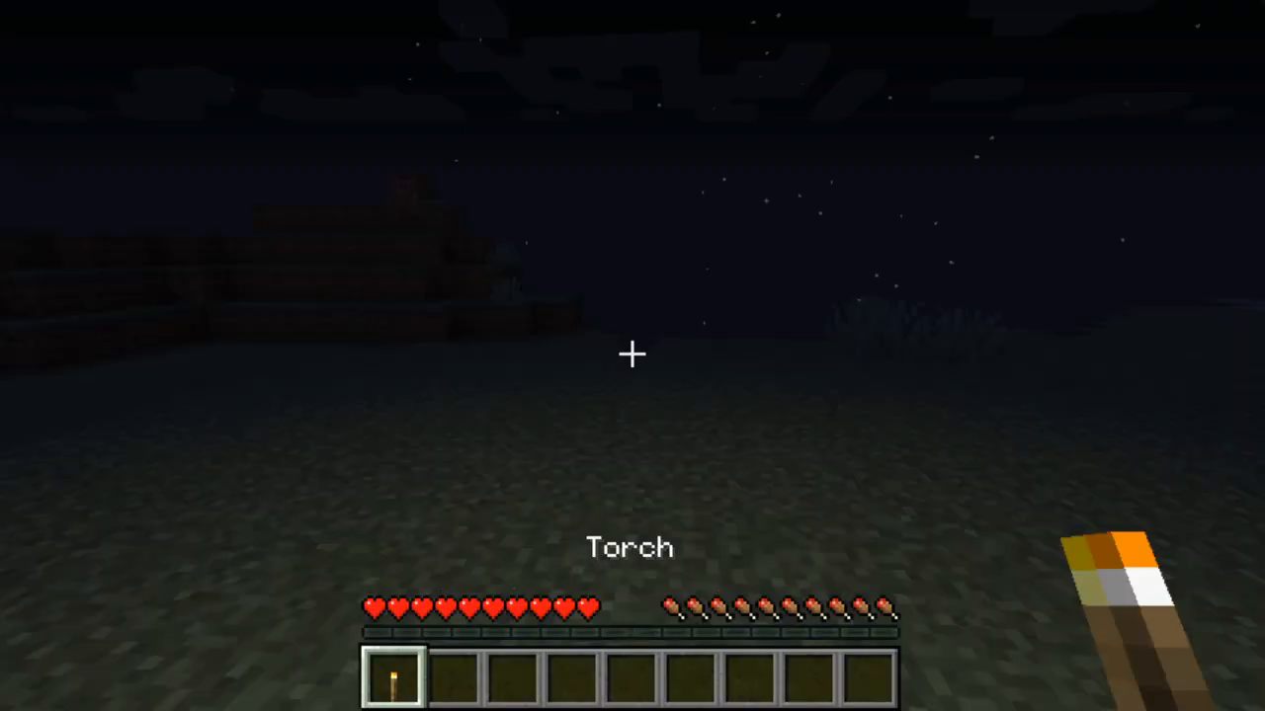